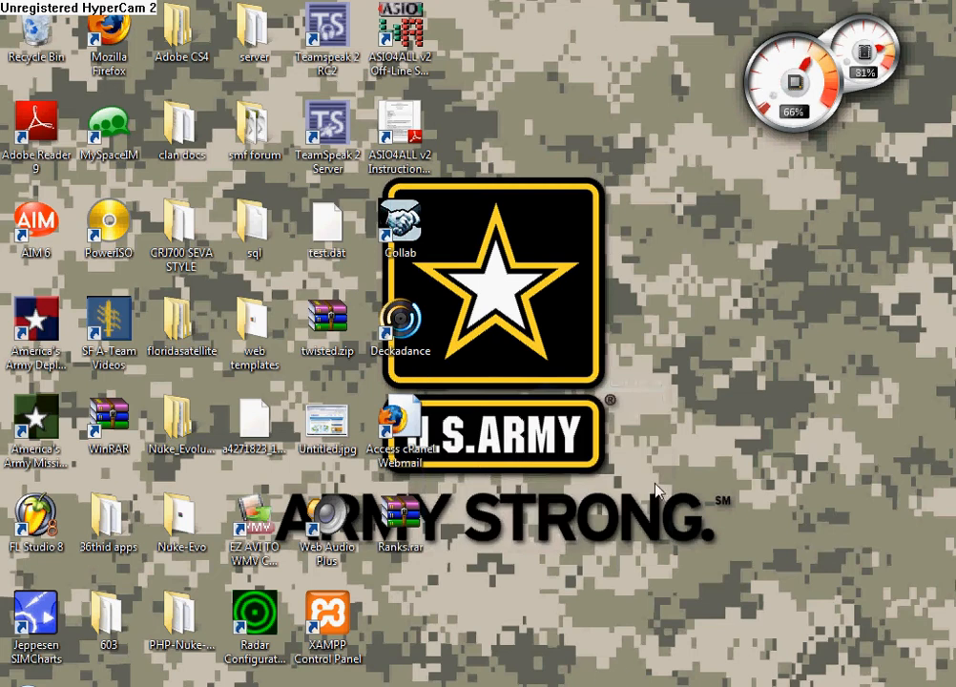
mouse_move(670, 401)
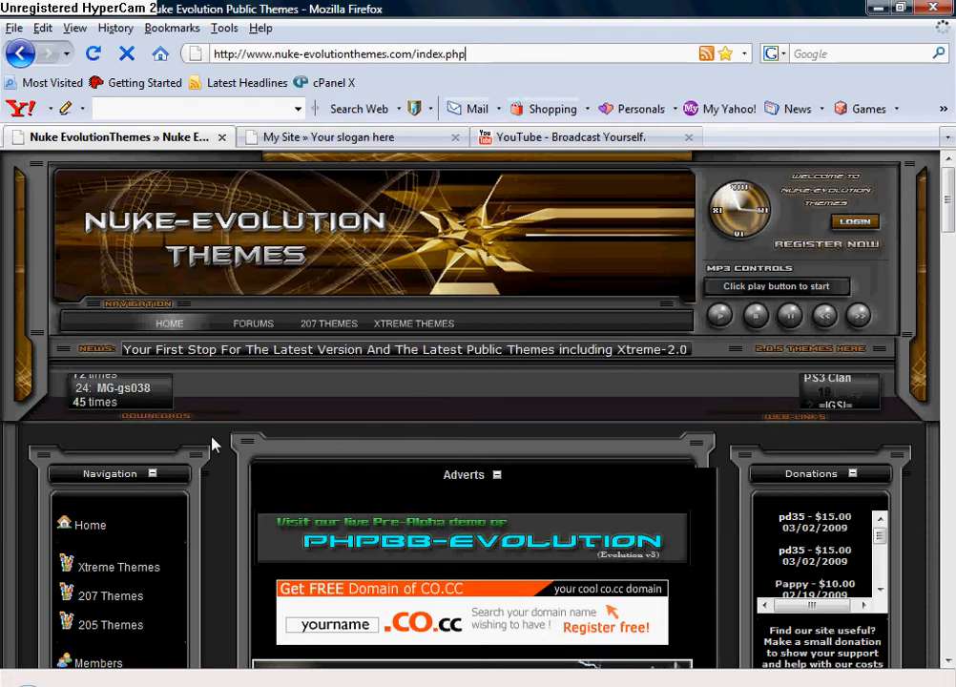
Step: Open '207 Themes' from the Navigation block to reach the v2.0.7 theme gallery
scroll("down", 3)
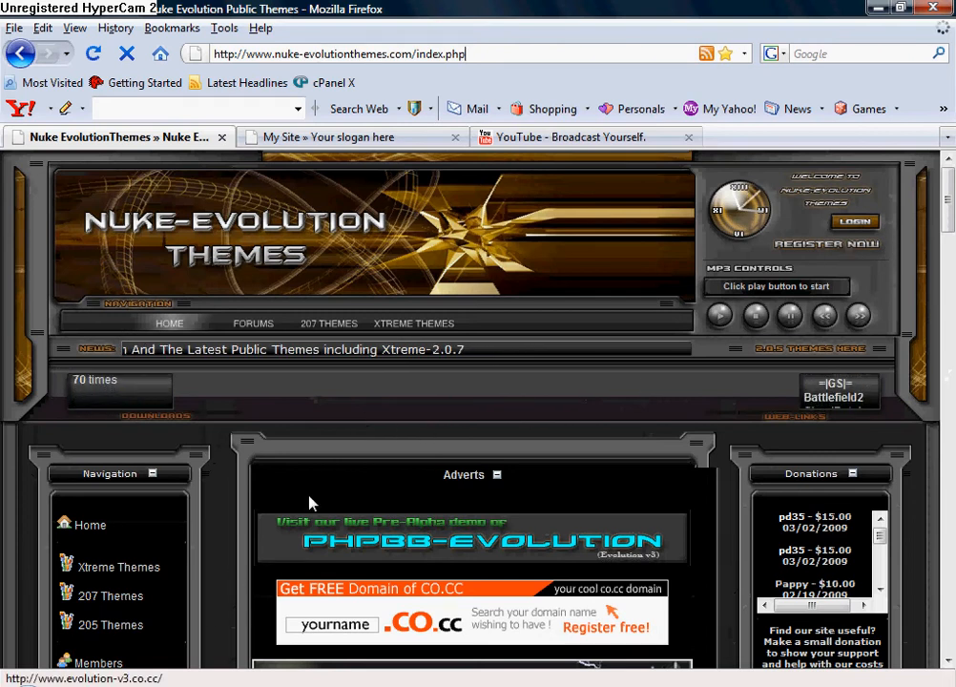
scroll("down", 3)
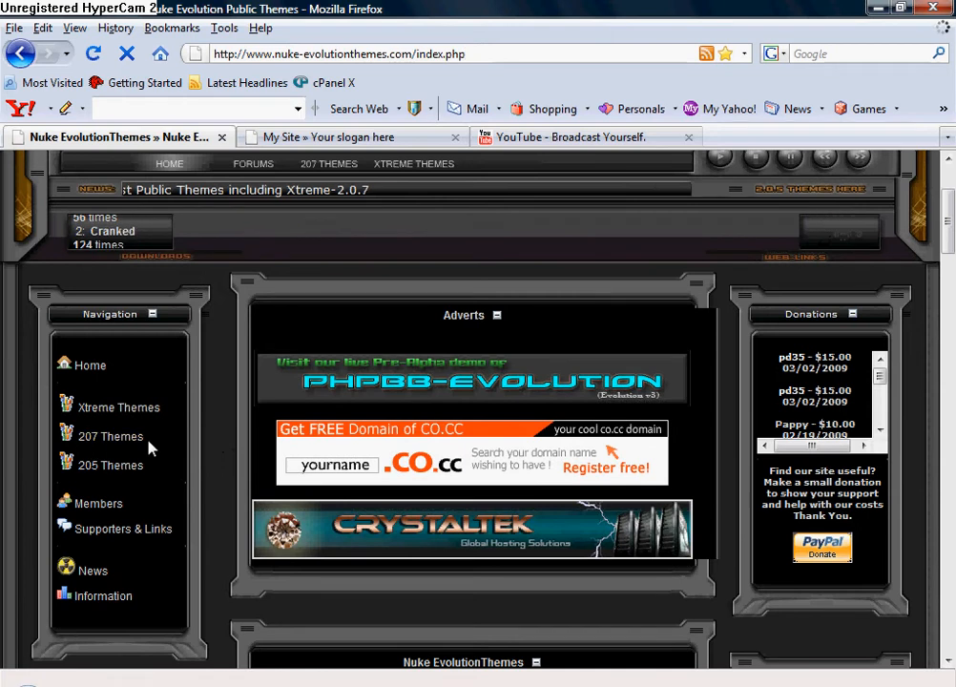
left_click(110, 436)
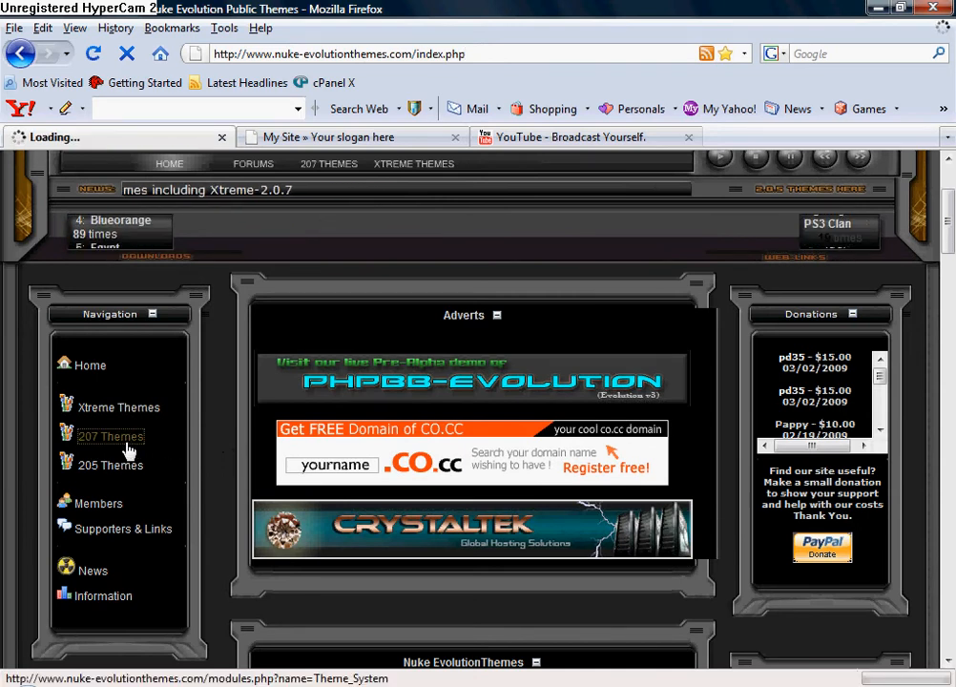
left_click(110, 436)
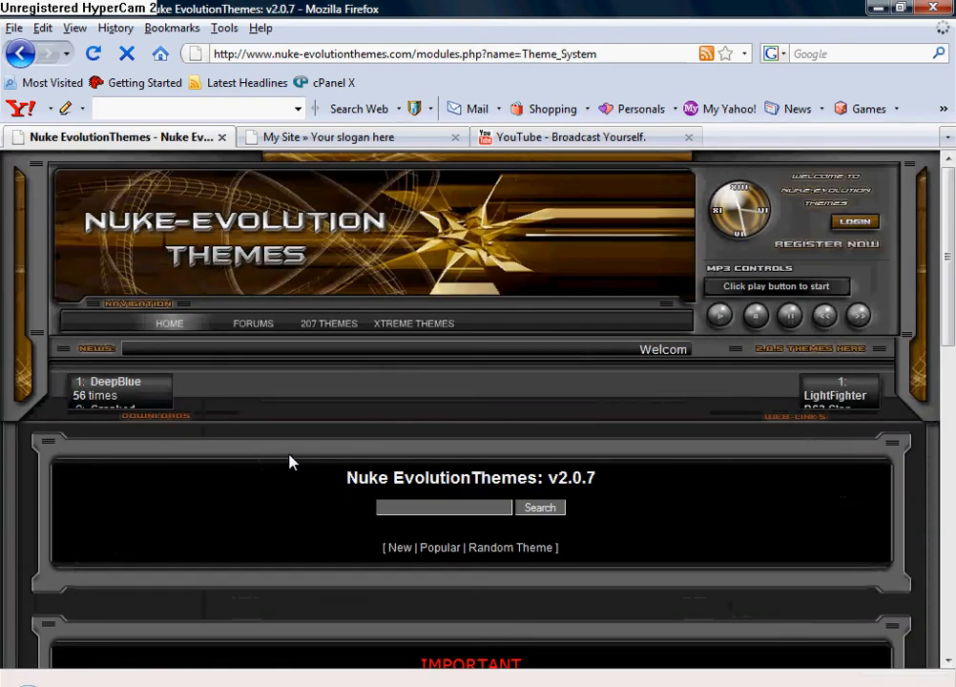
Step: Open the 'A - B Themes (35)' album listing Acidtech, Agent Grey and AOG-Camo
scroll("down", 3)
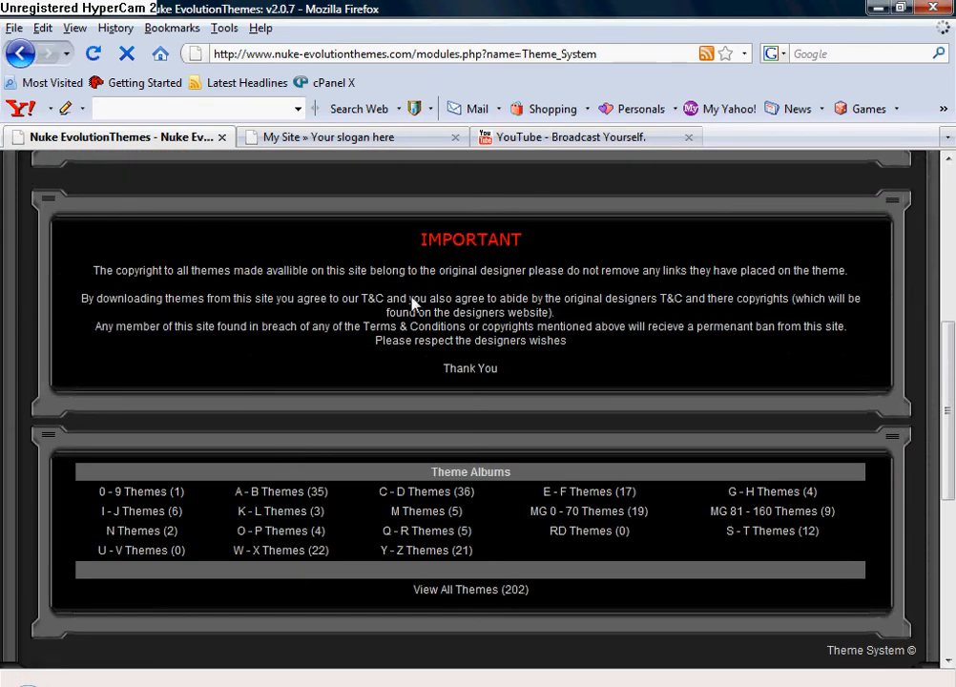
scroll("down", 3)
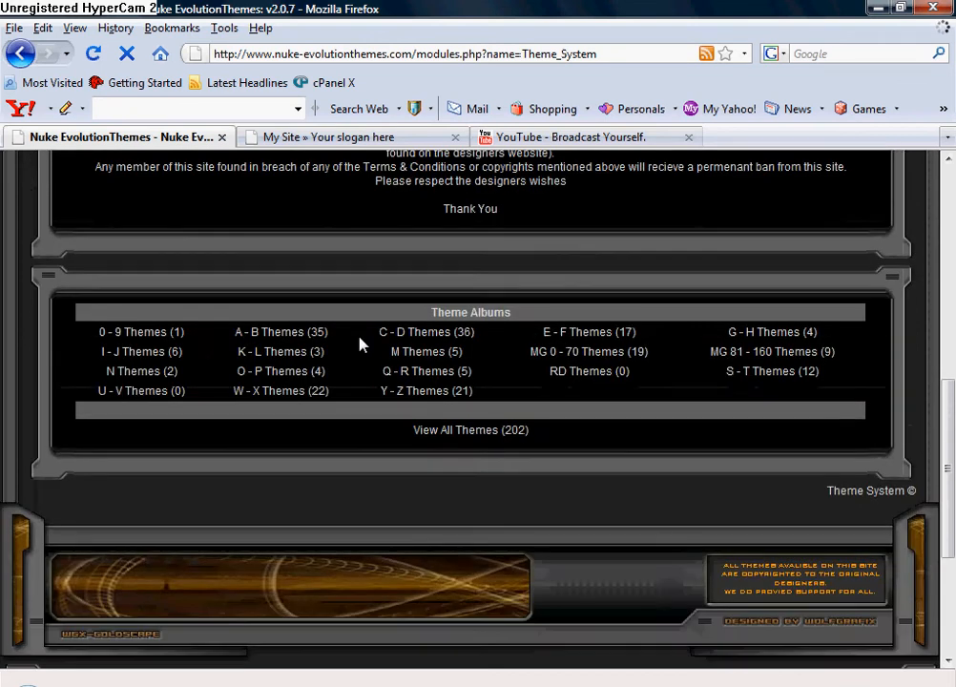
mouse_move(281, 331)
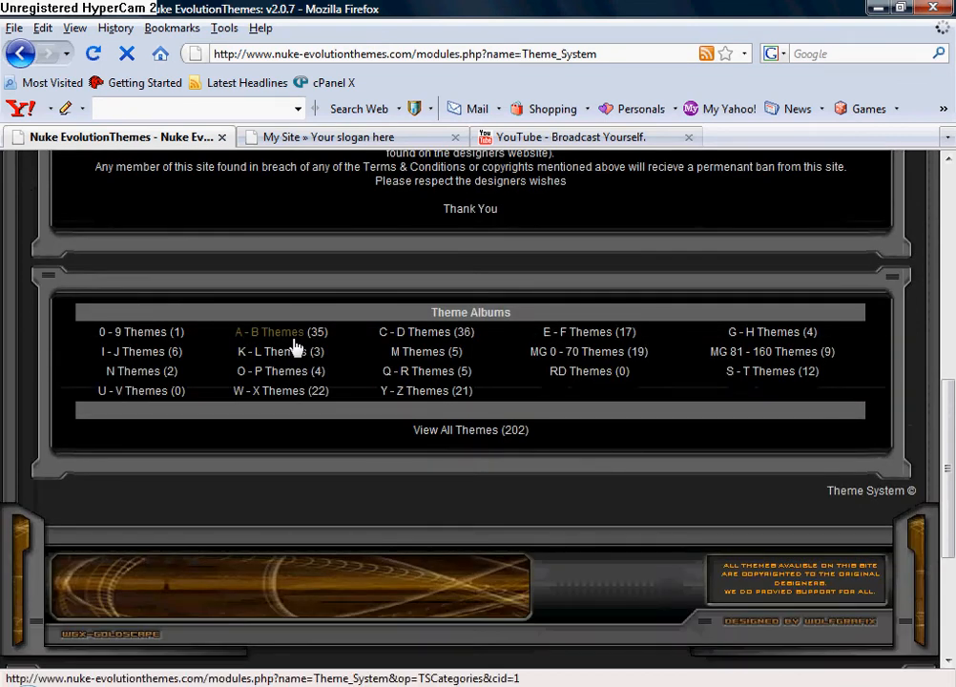
left_click(269, 331)
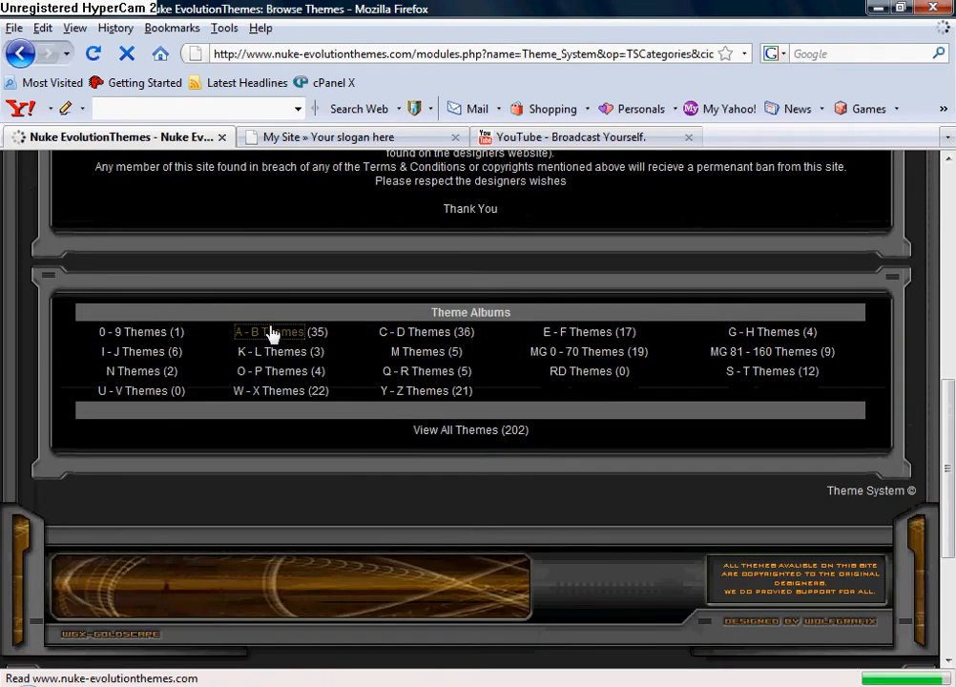
left_click(270, 331)
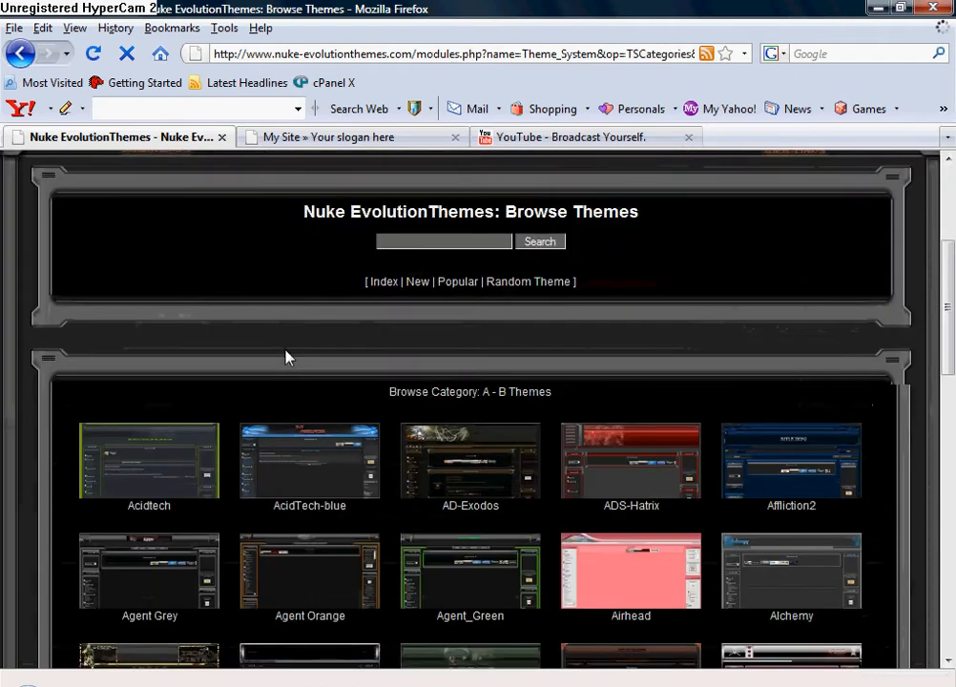
scroll("down", 3)
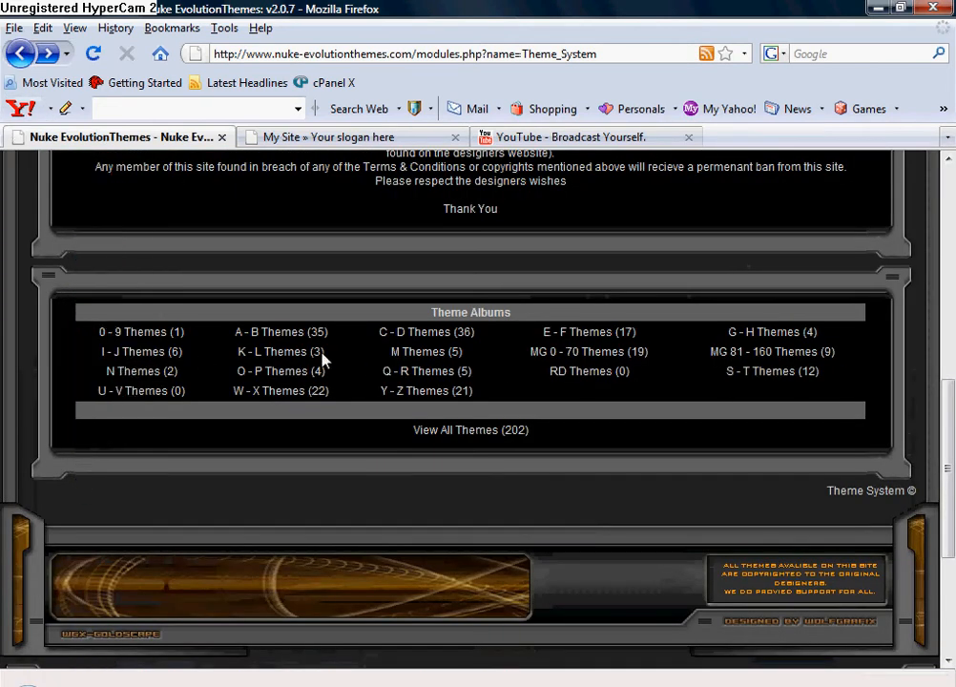
left_click(271, 331)
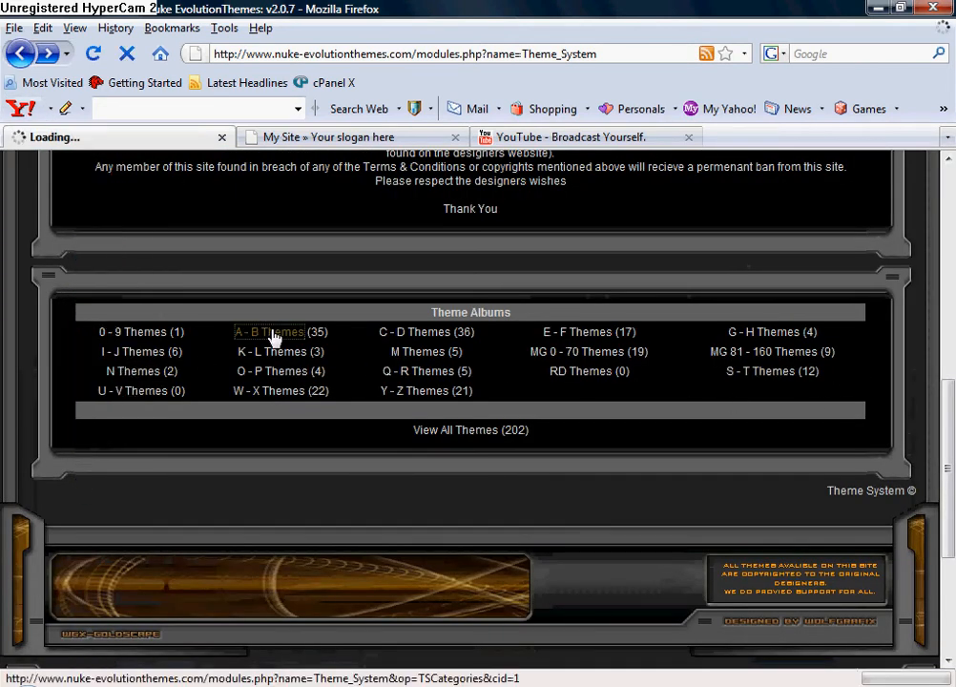
left_click(270, 331)
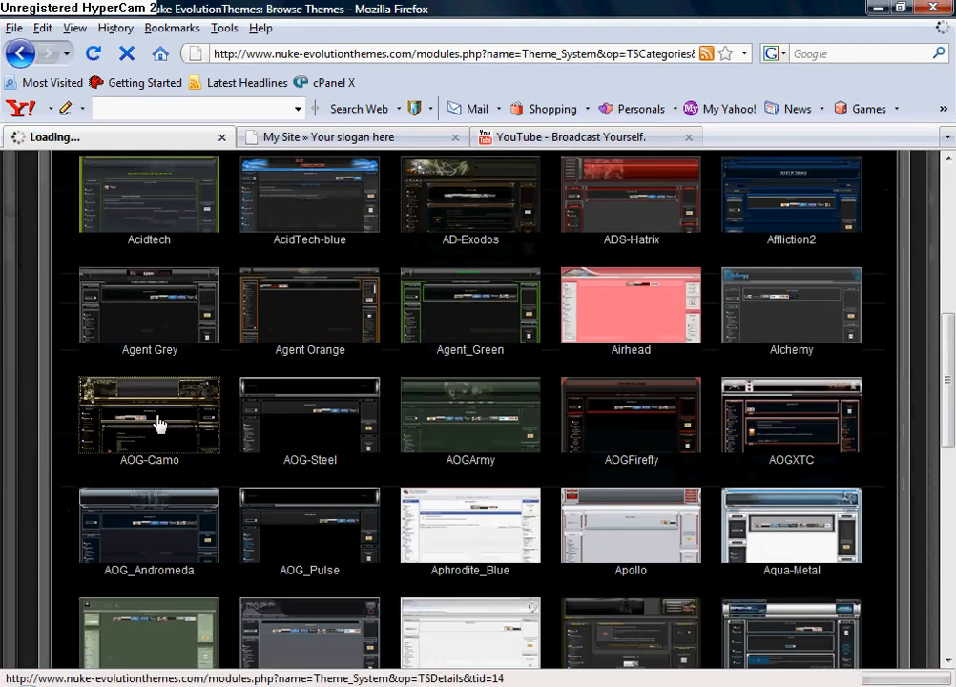
Step: Download the AOG-Camo theme zip from its details page and save it to disk
left_click(149, 415)
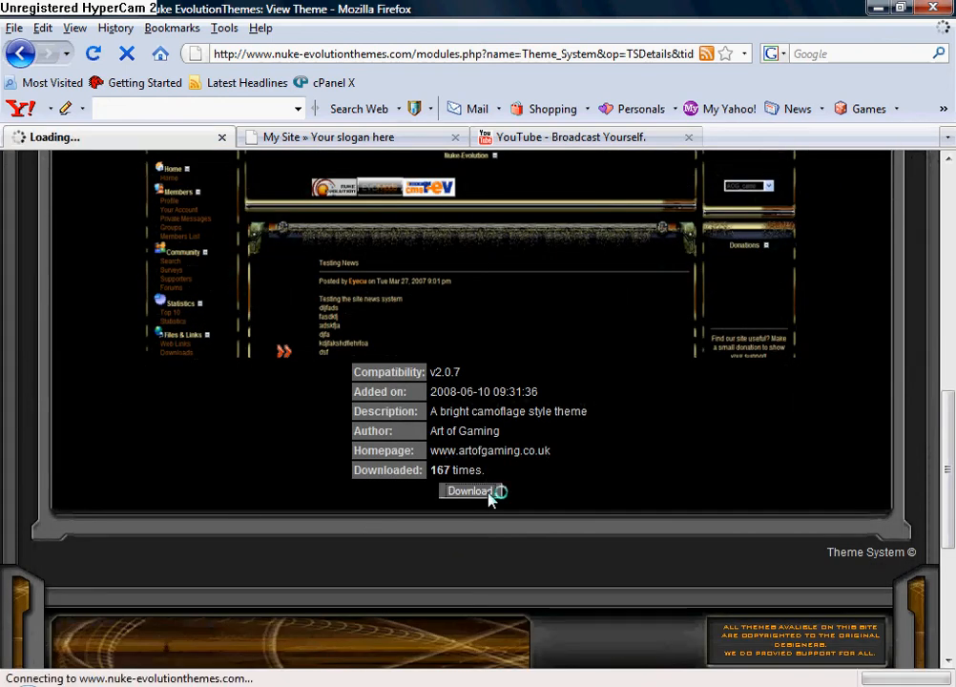
left_click(468, 490)
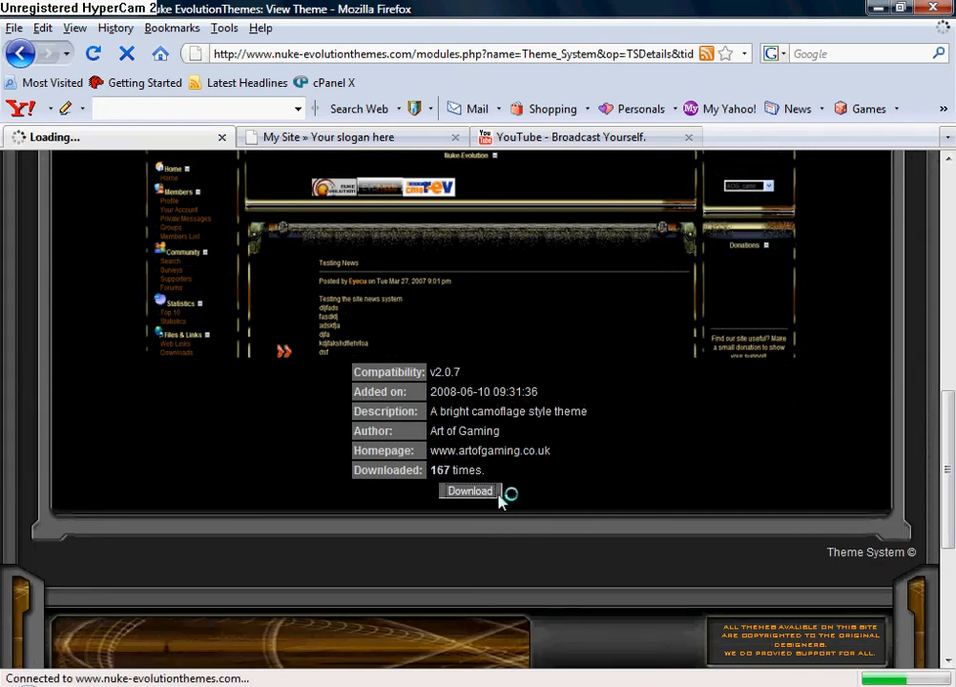
left_click(469, 491)
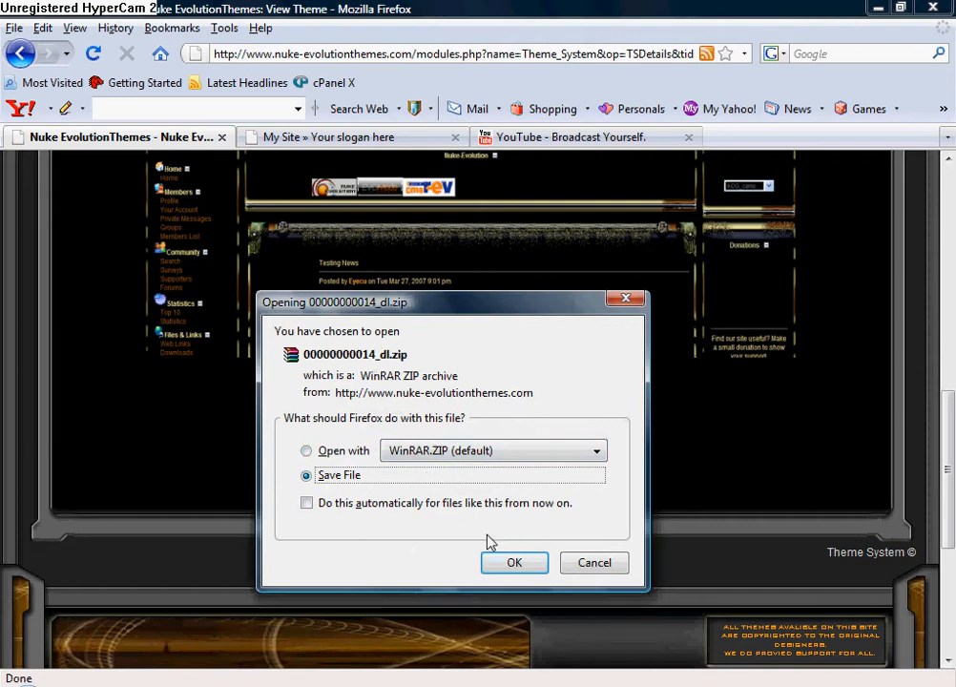
left_click(594, 562)
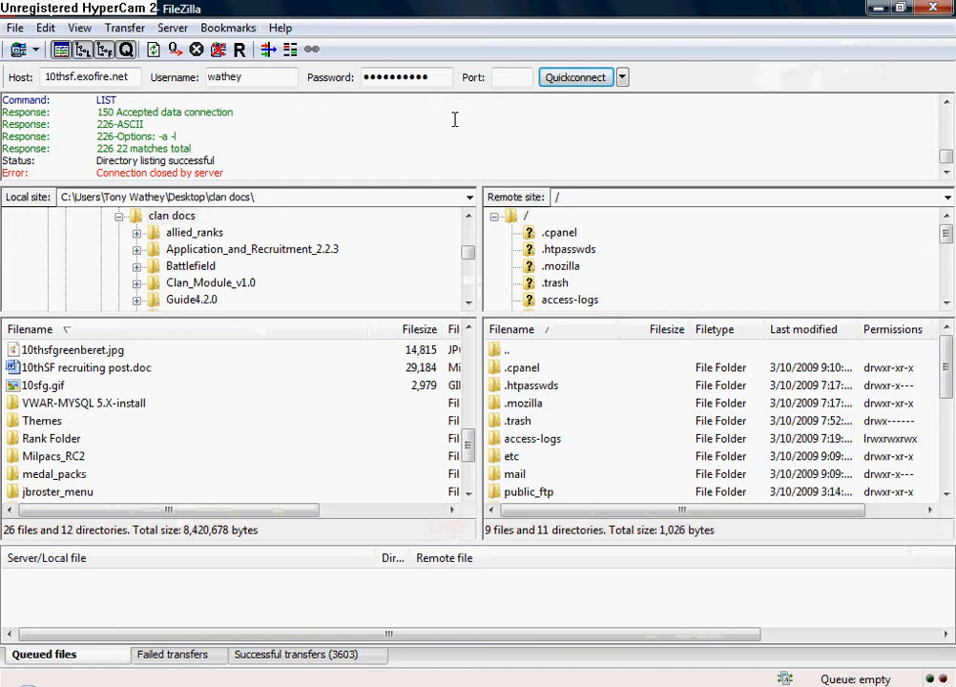
Step: Quickconnect to the web host and open the remote public_html folder
left_click(574, 77)
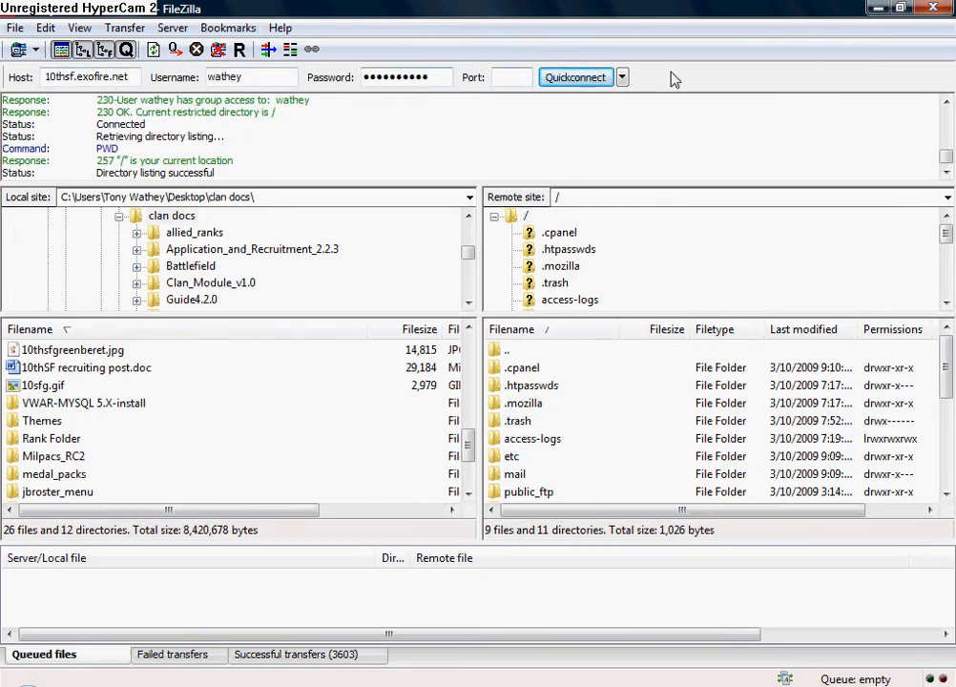
mouse_move(337, 384)
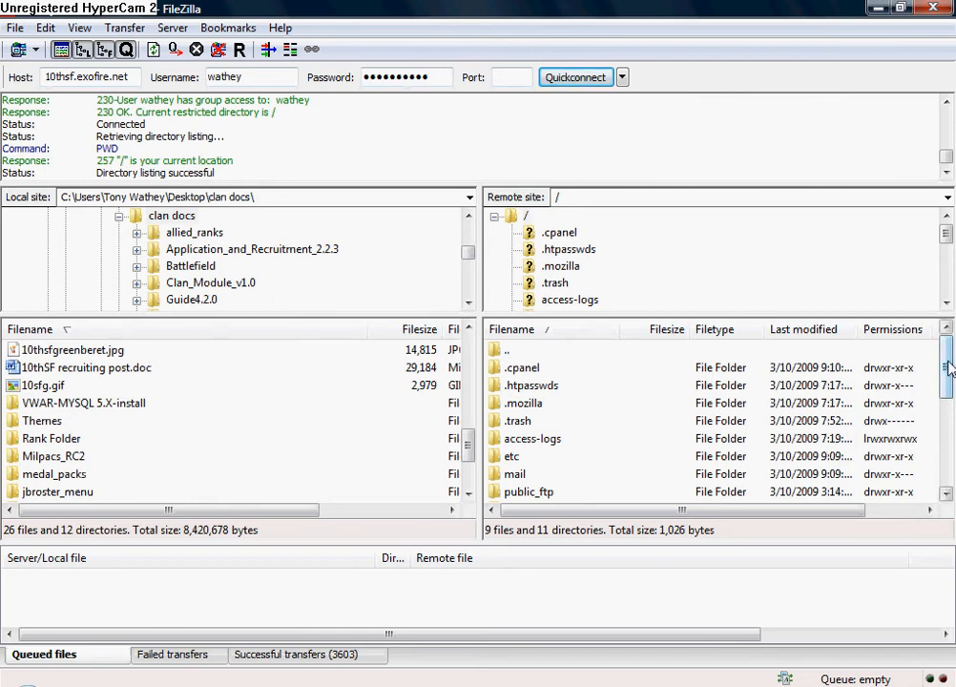
scroll("down", 3)
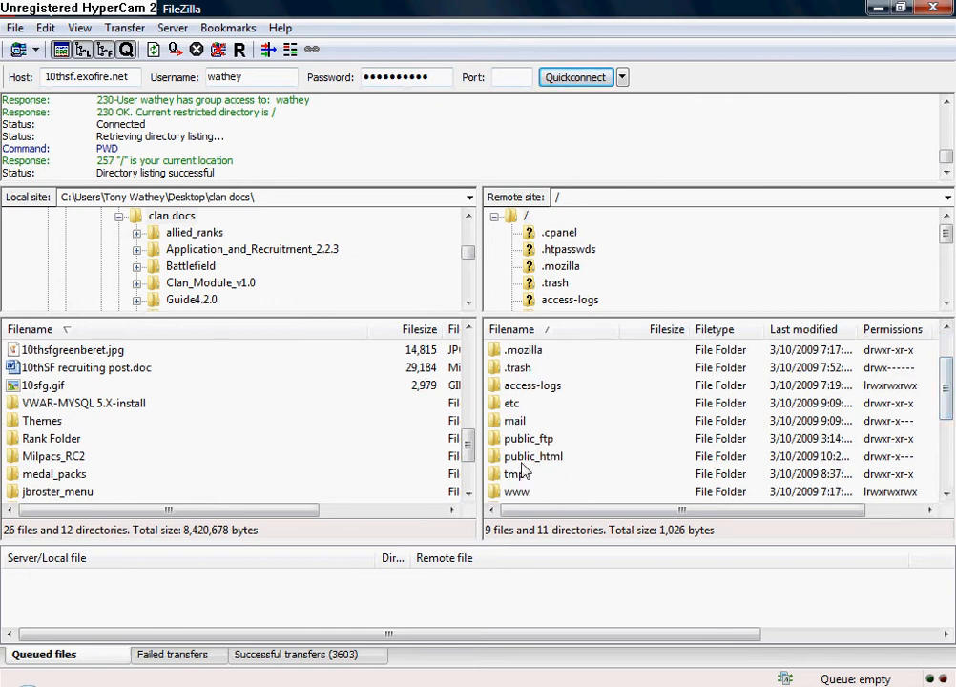
mouse_move(520, 470)
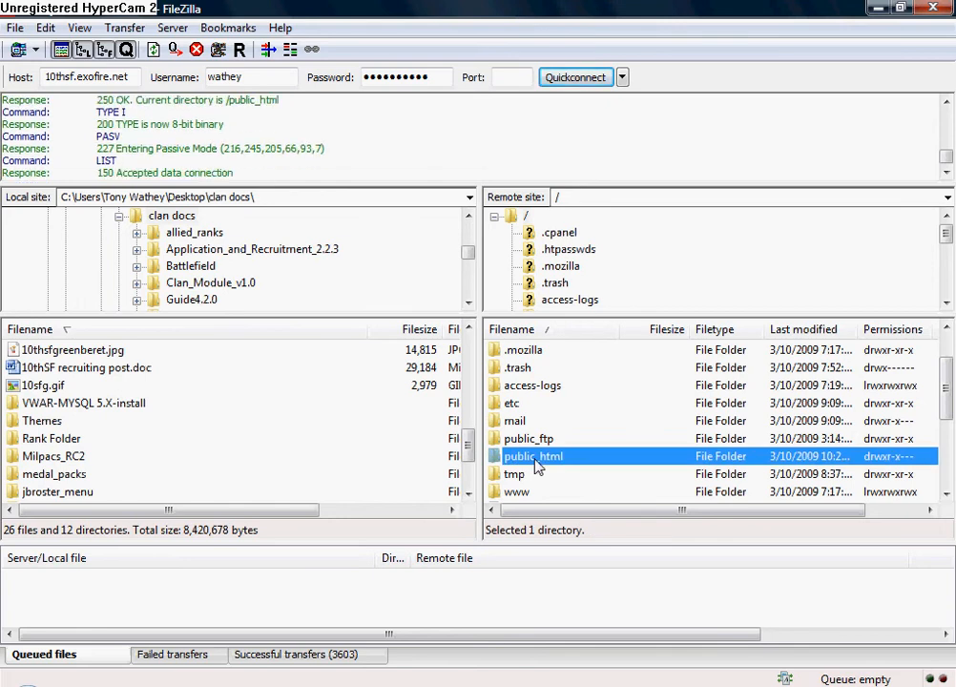
double_click(532, 456)
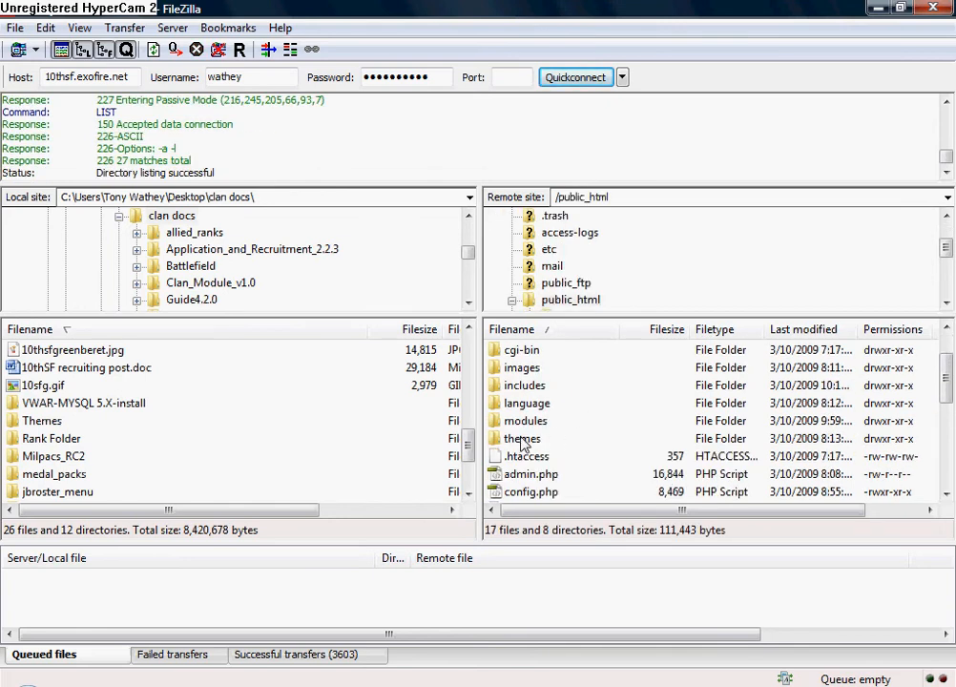
mouse_move(522, 446)
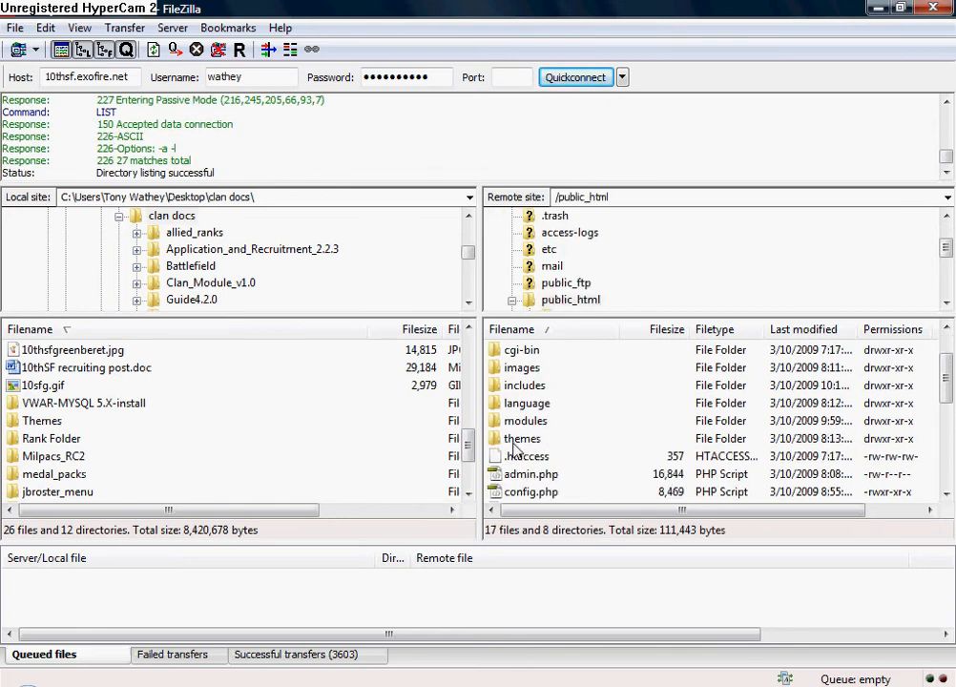
Step: Open the remote themes folder and browse local folders toward the AOG-Camo theme files
double_click(522, 438)
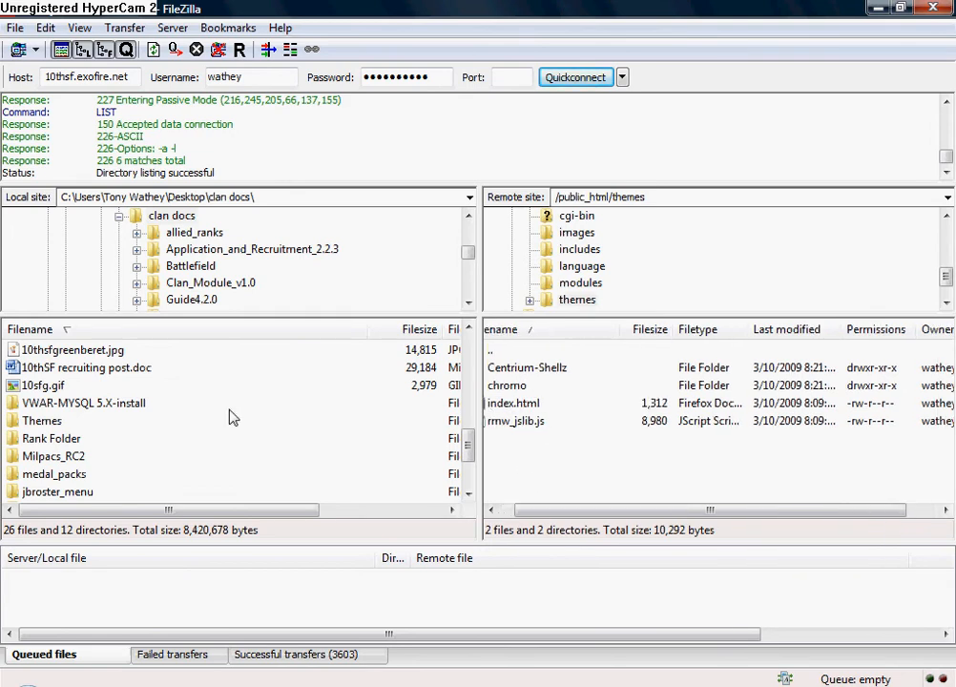
left_click(42, 420)
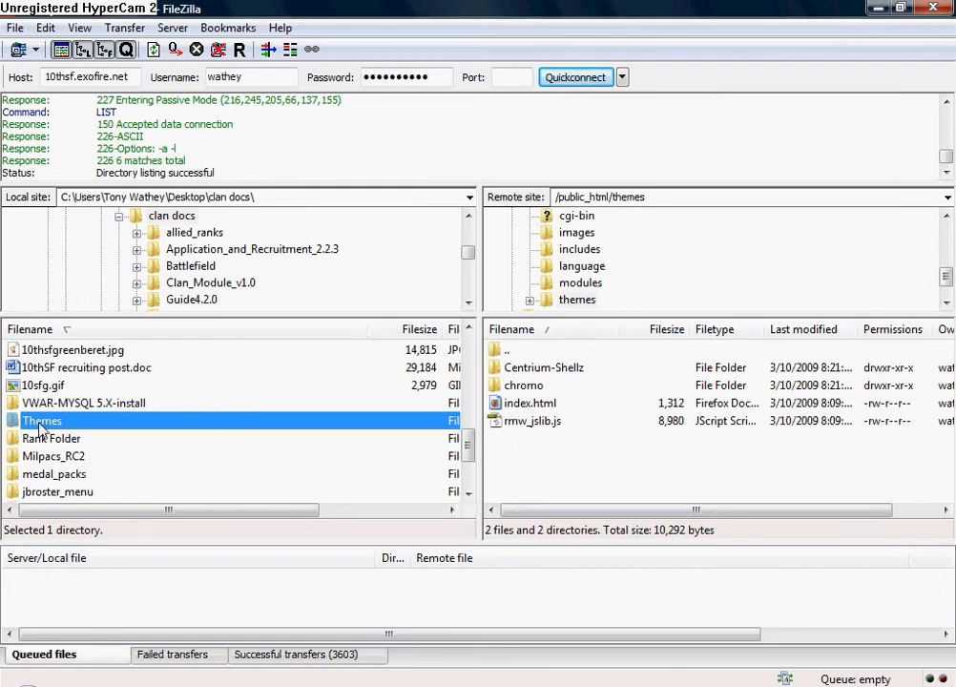
double_click(41, 420)
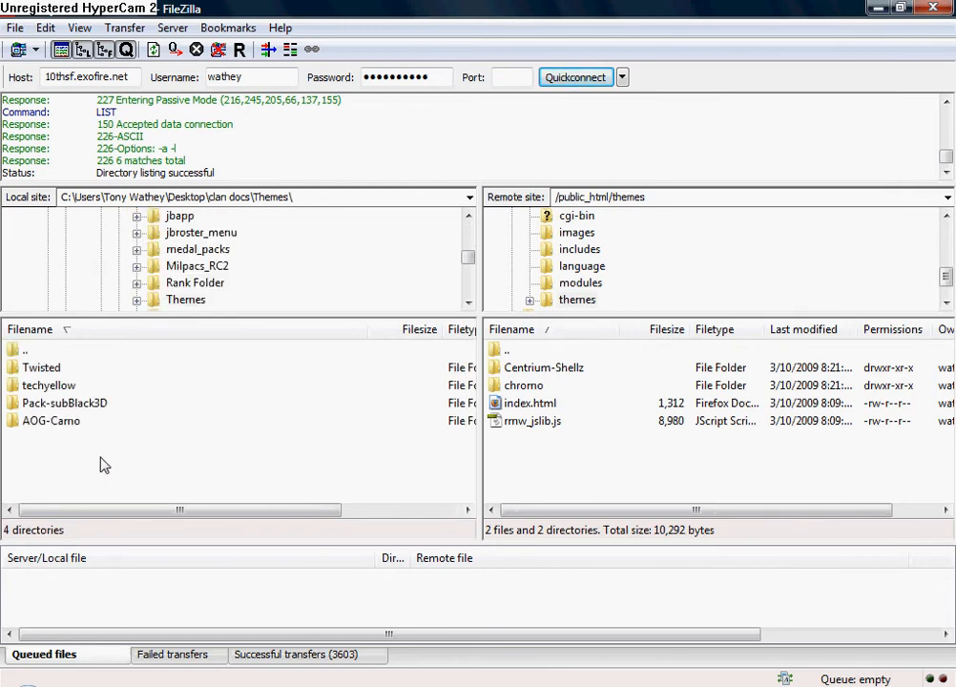
mouse_move(14, 431)
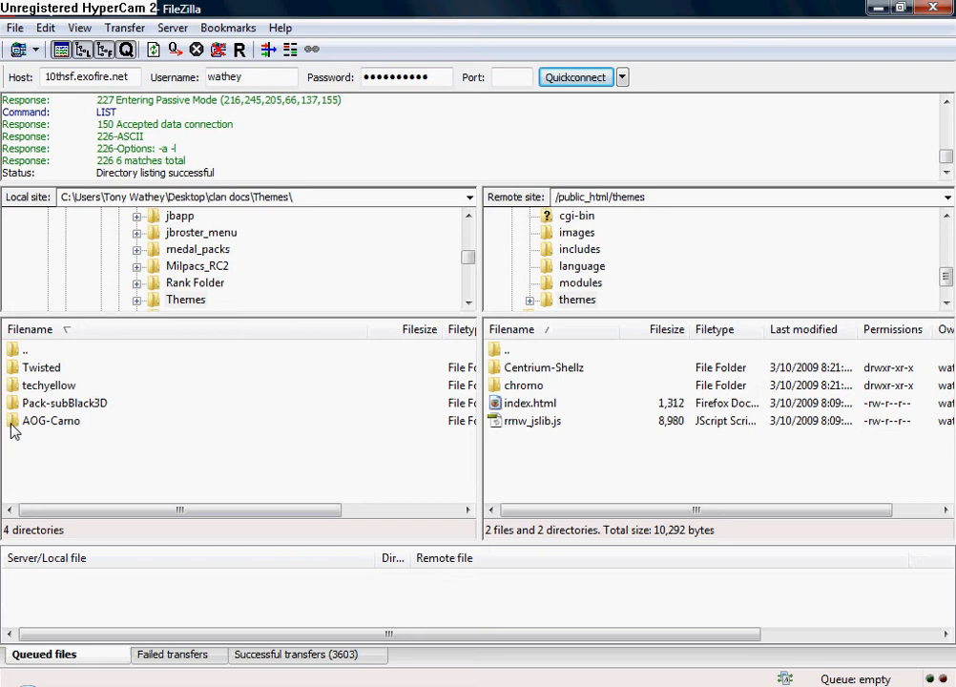
double_click(51, 421)
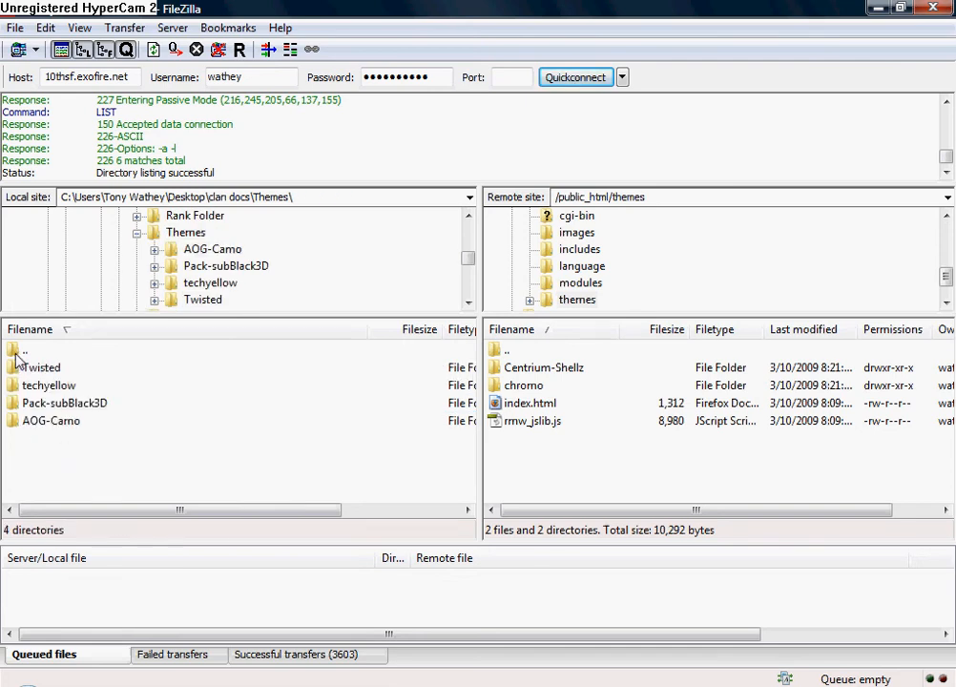
mouse_move(176, 380)
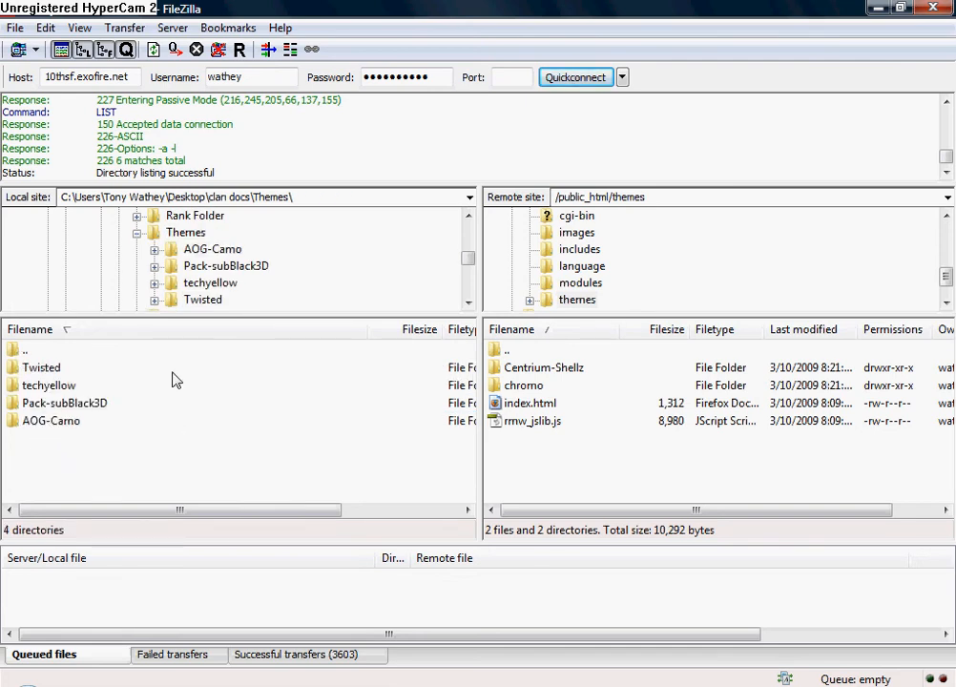
double_click(212, 248)
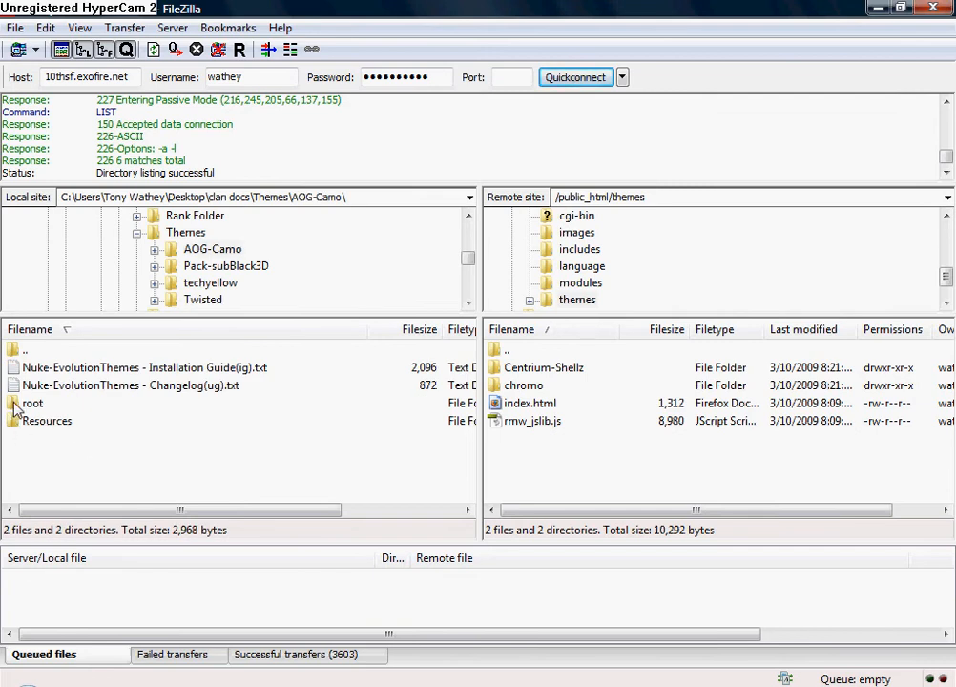
Step: Select the local AOG_camo folder and upload it into public_html/themes
double_click(32, 403)
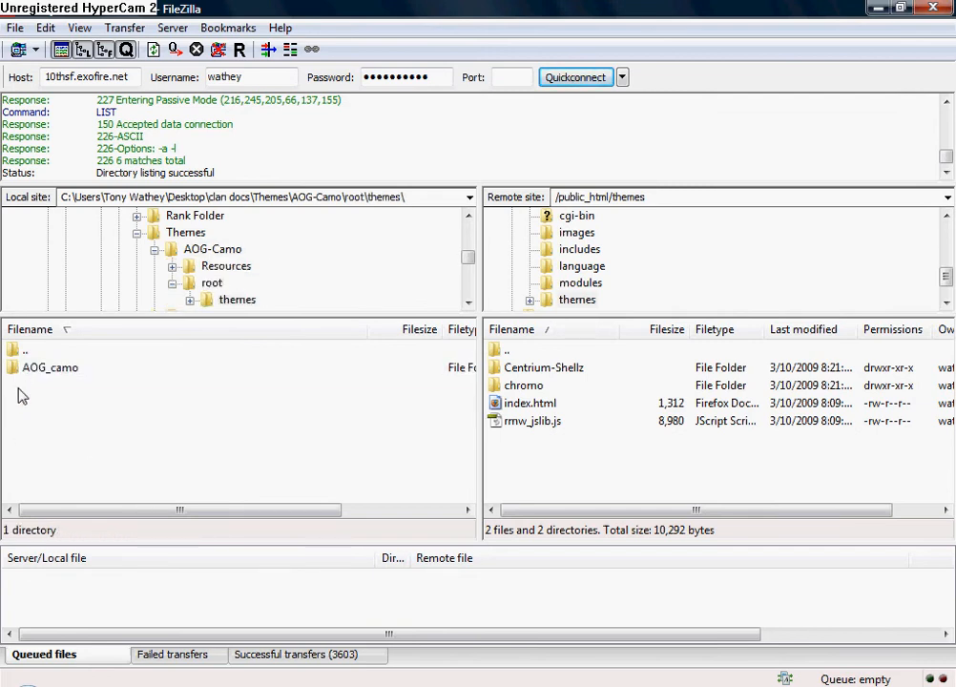
double_click(49, 368)
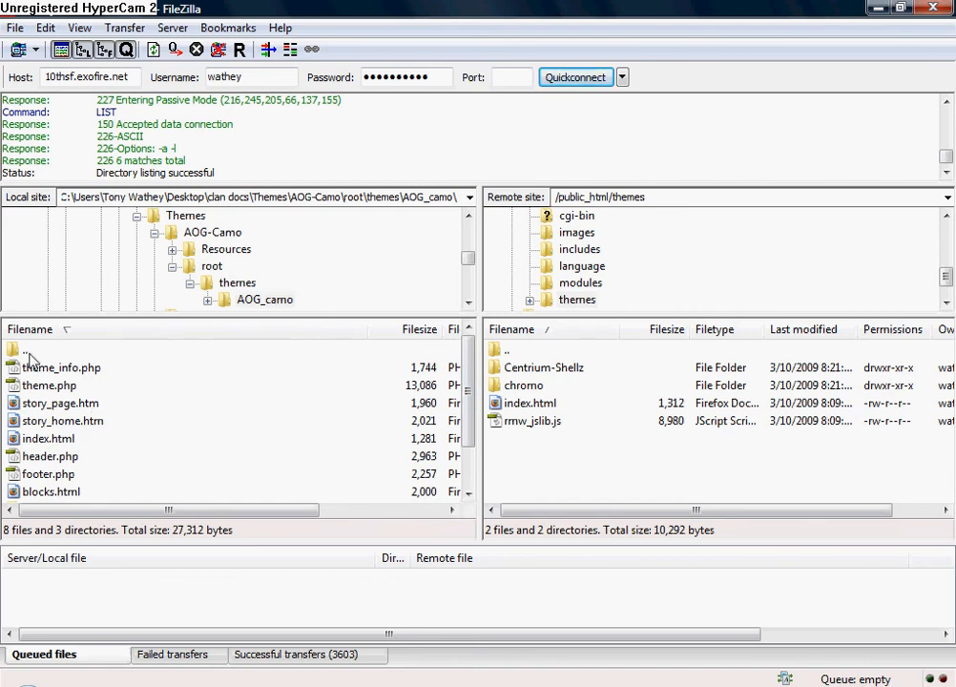
left_click(24, 350)
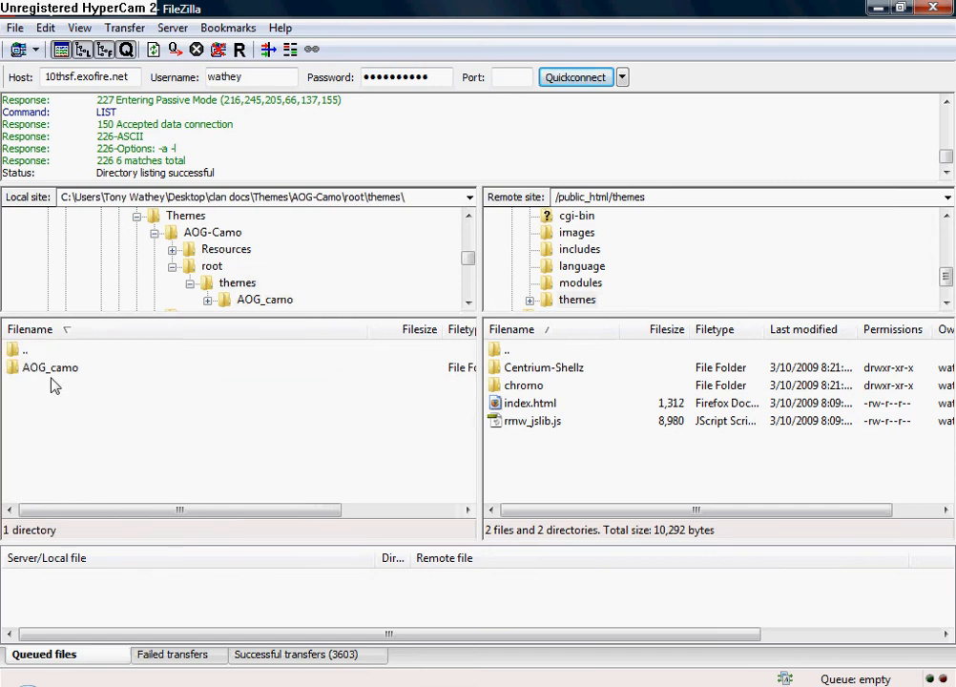
mouse_move(78, 375)
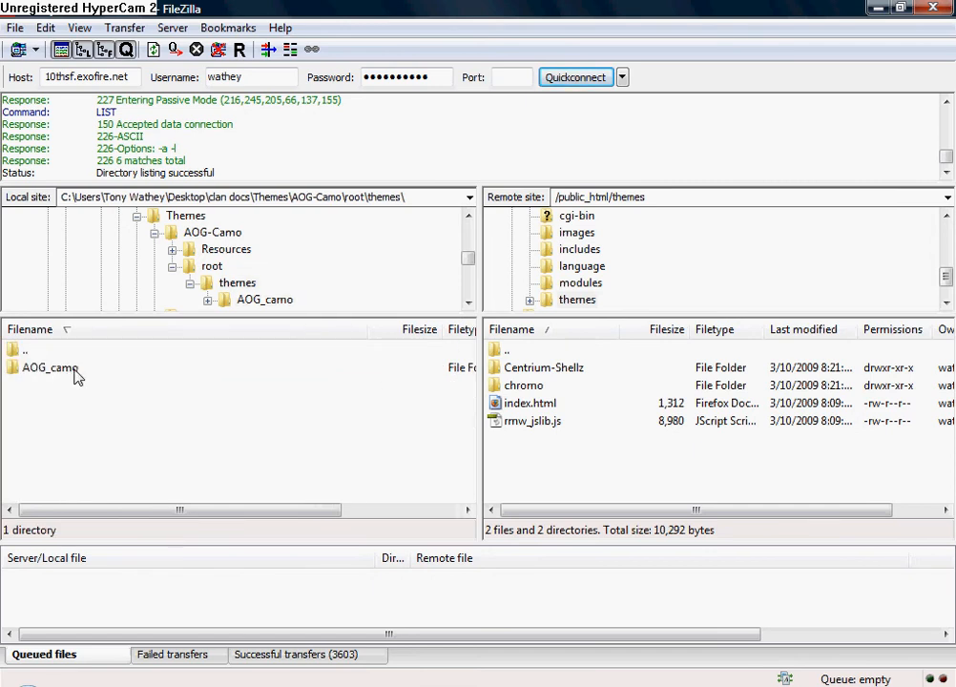
left_click(49, 367)
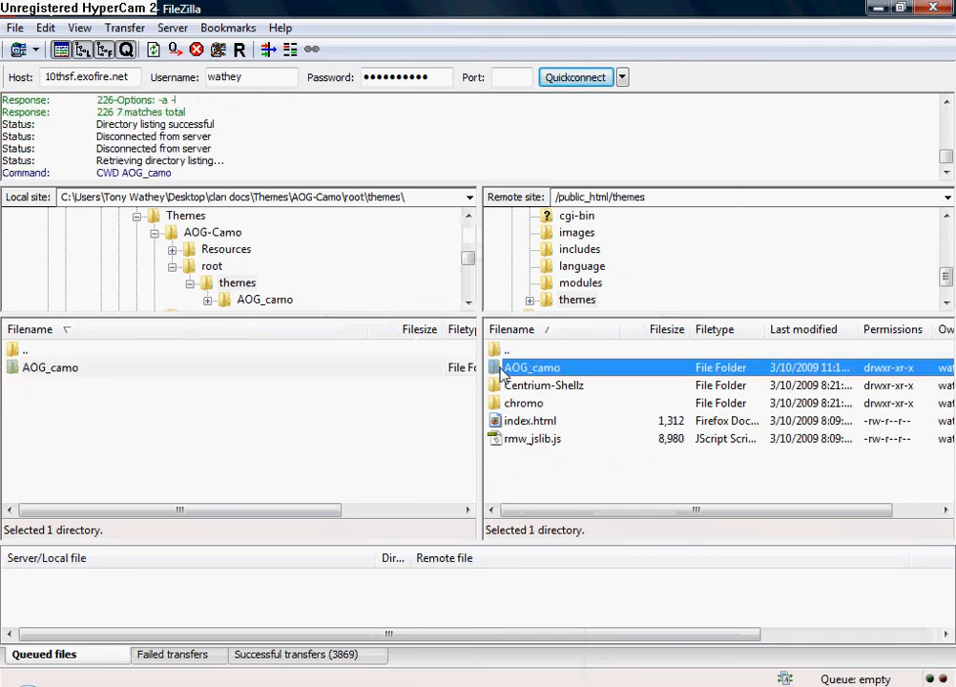
Step: Open the uploaded AOG_camo folder on the server and scroll through its theme files
double_click(530, 366)
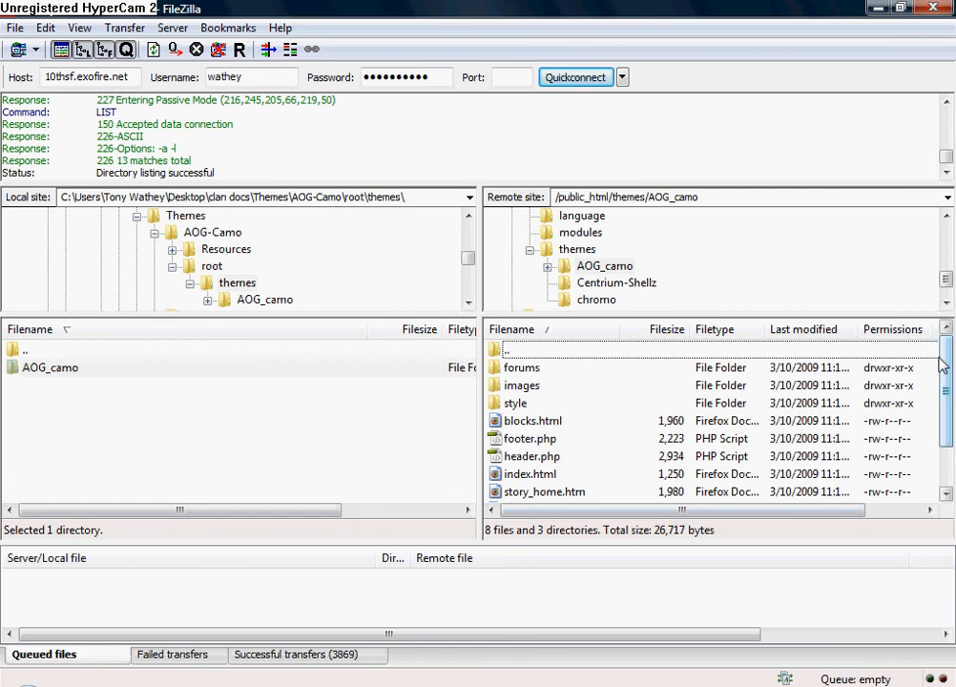
scroll("down", 3)
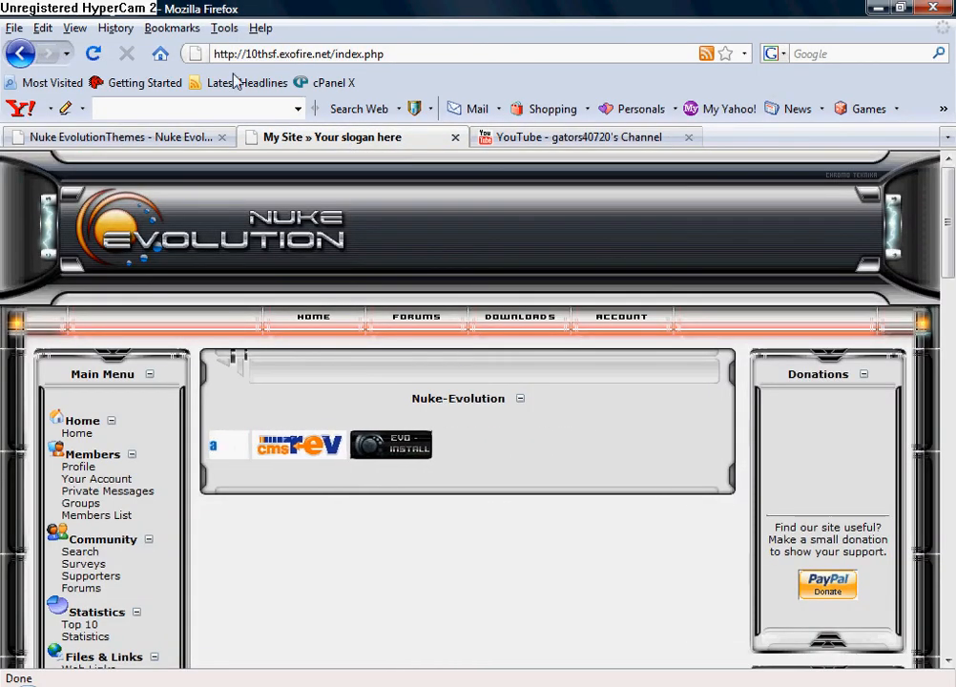
Step: Open Admin [Nuke-Evo], then Theme Management, where AOG_camo is listed as uninstalled
scroll("down", 3)
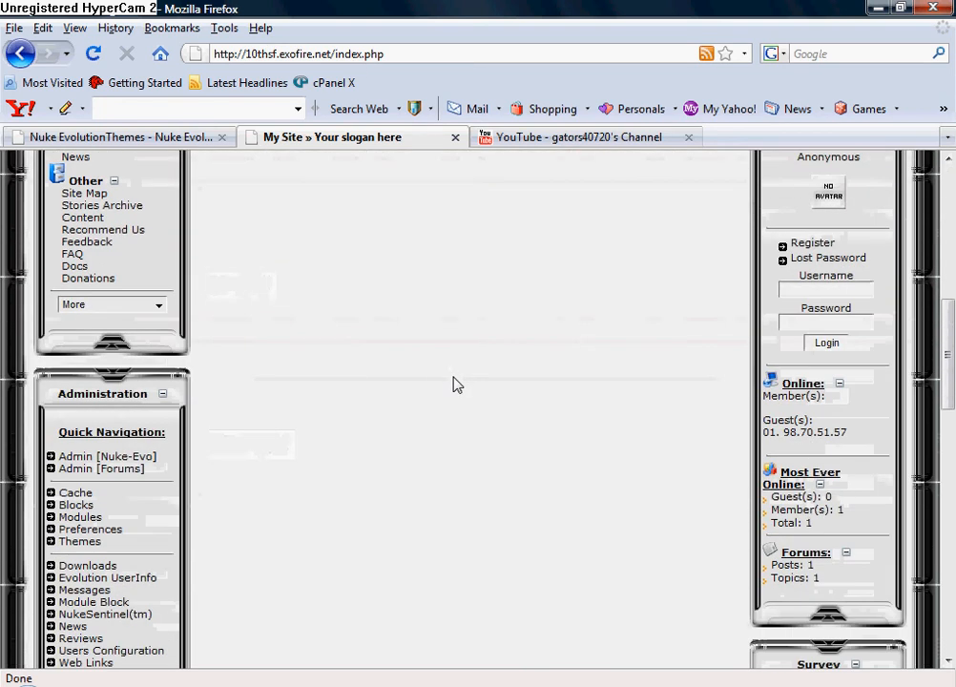
left_click(105, 456)
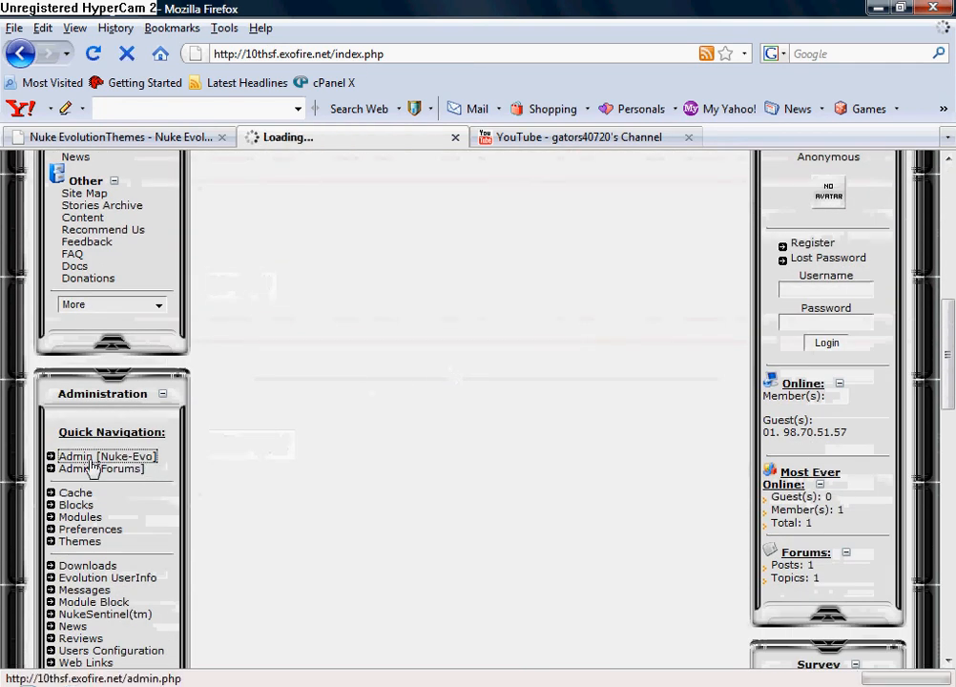
left_click(104, 456)
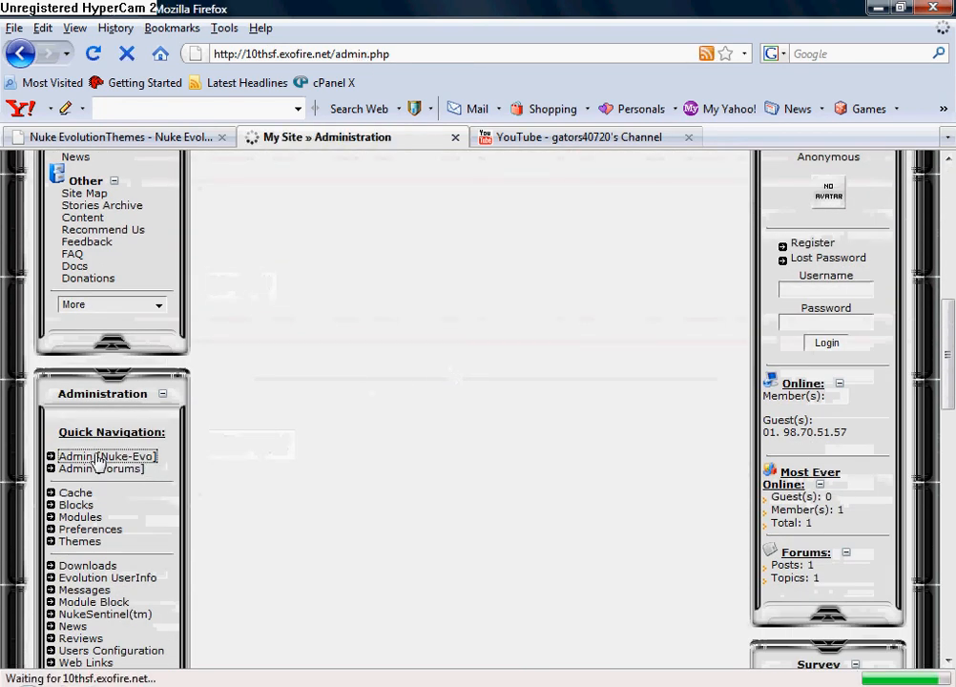
left_click(106, 456)
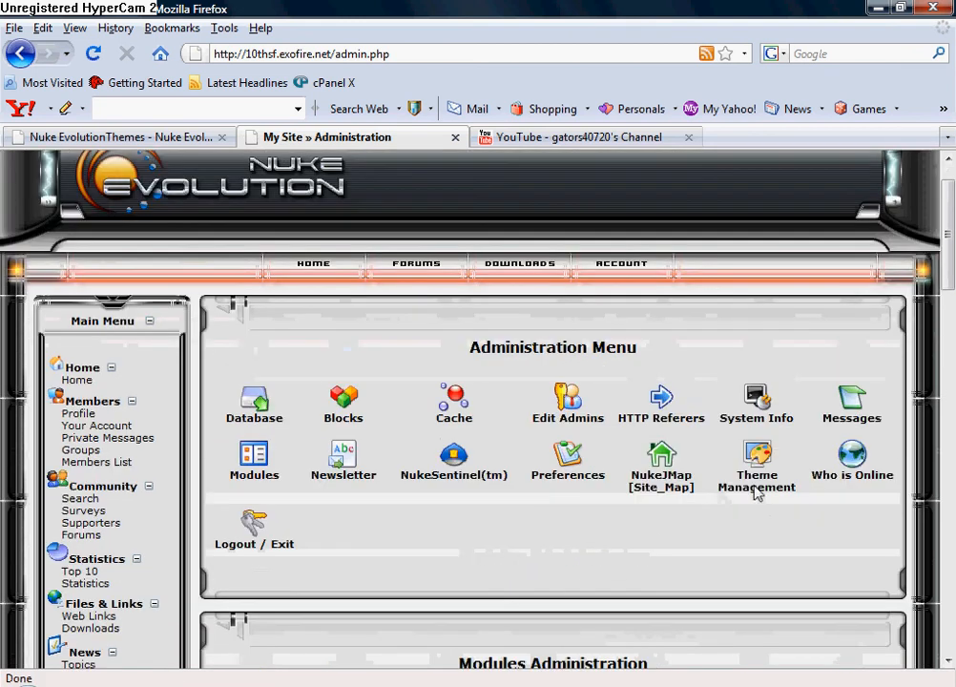
left_click(756, 454)
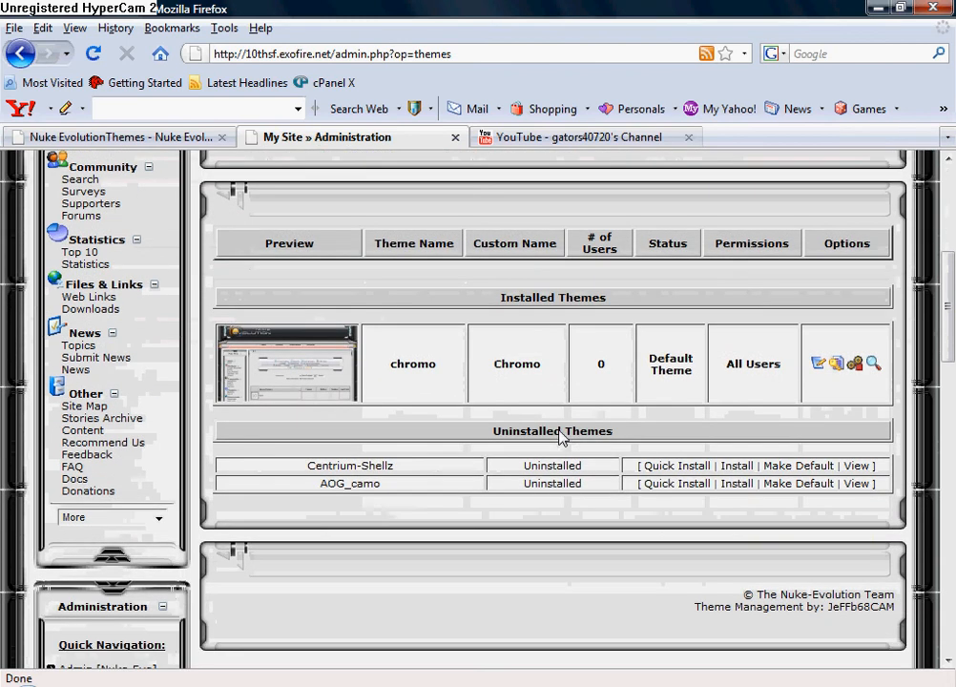
mouse_move(329, 493)
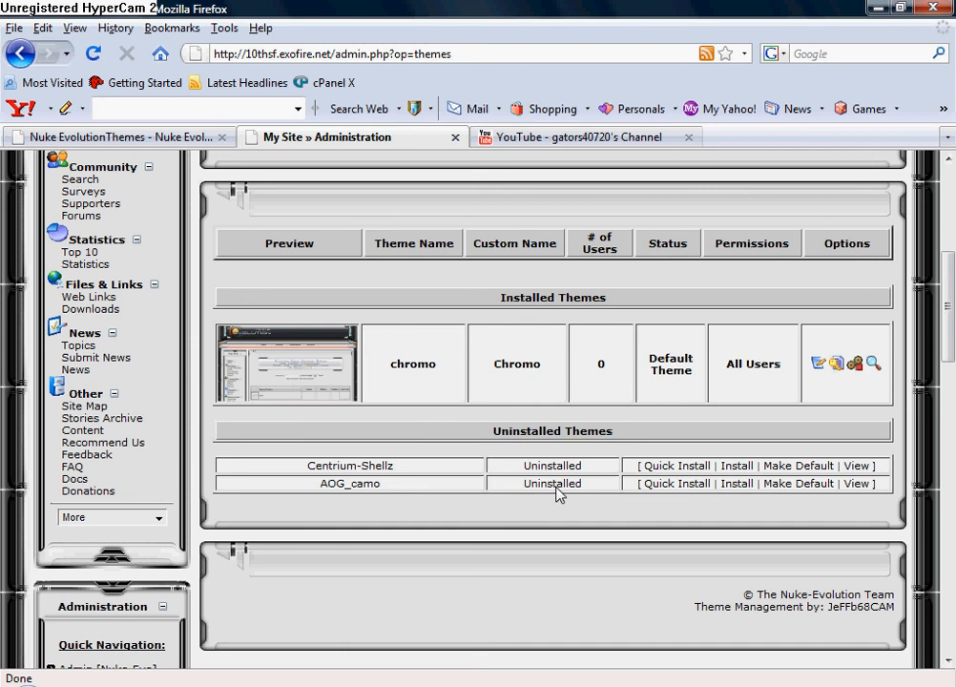
Step: Install AOG_camo from Theme Management, keeping all default theme options
left_click(735, 483)
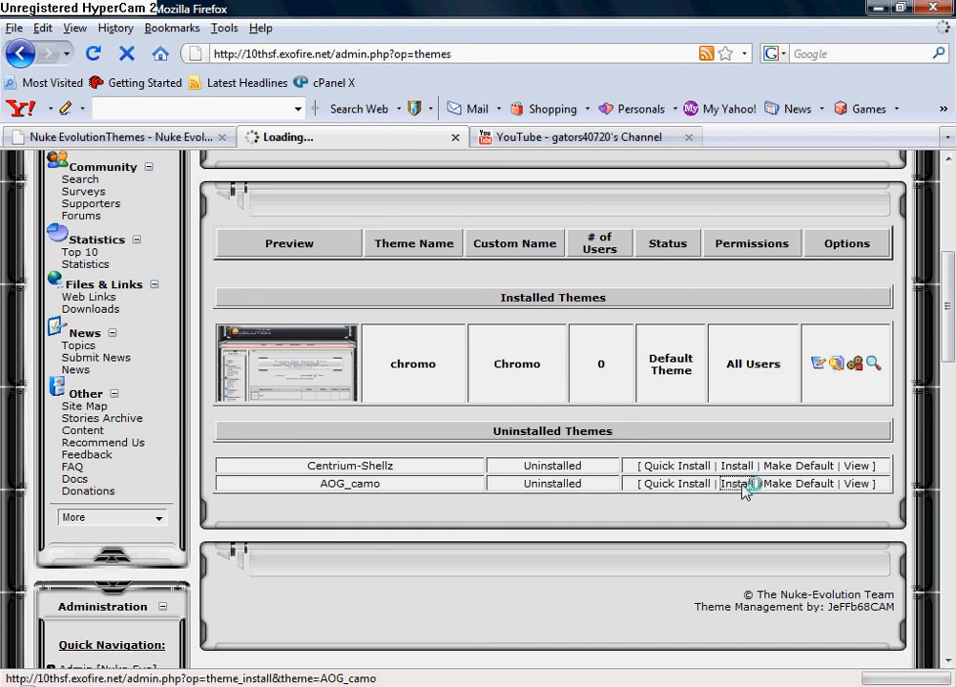
left_click(735, 483)
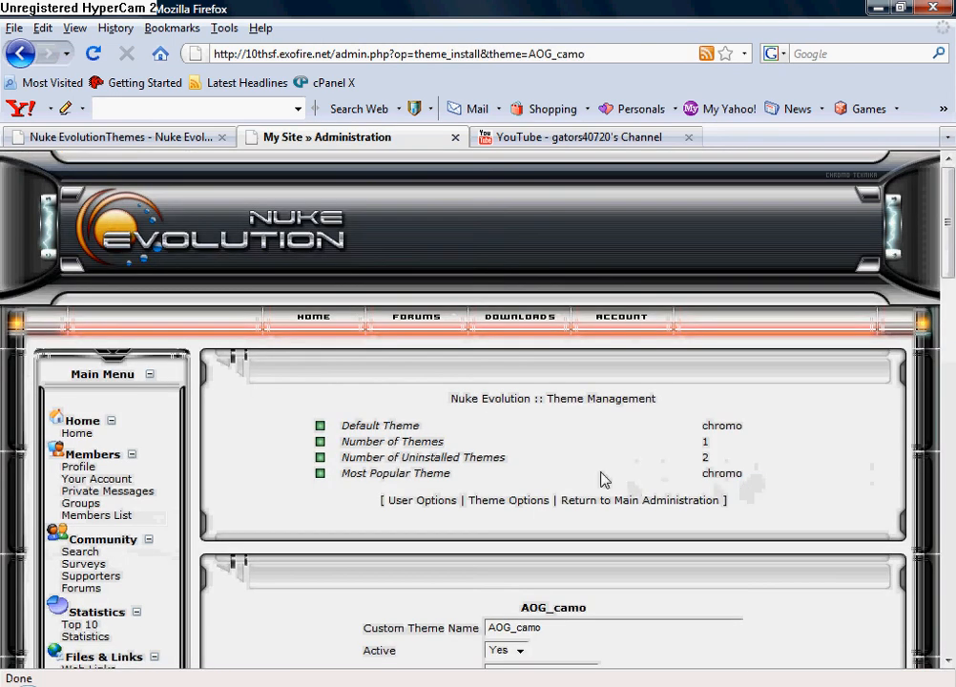
scroll("down", 3)
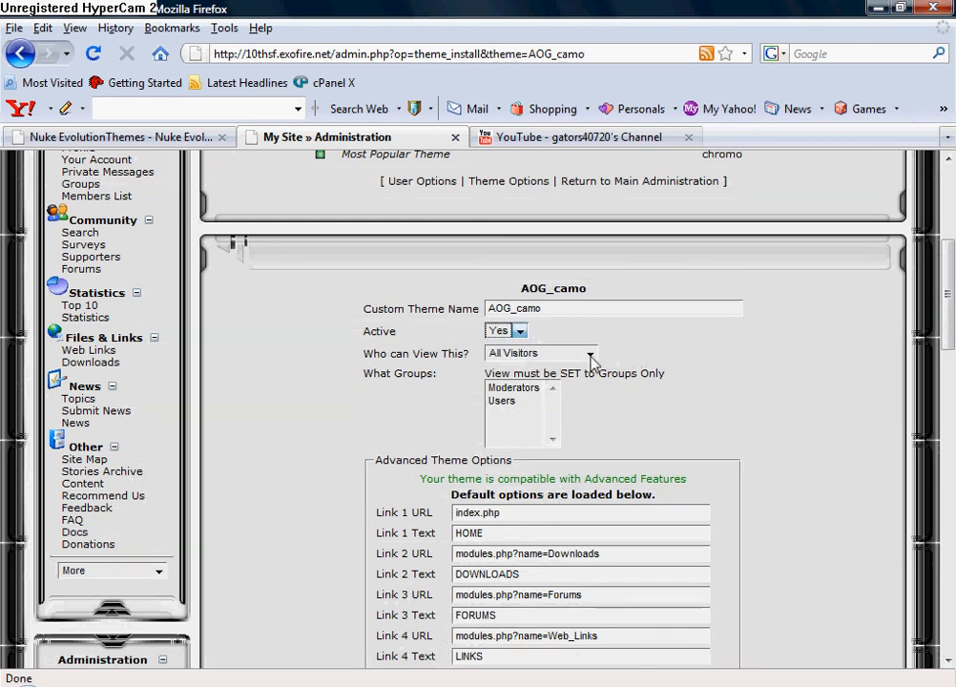
left_click(586, 353)
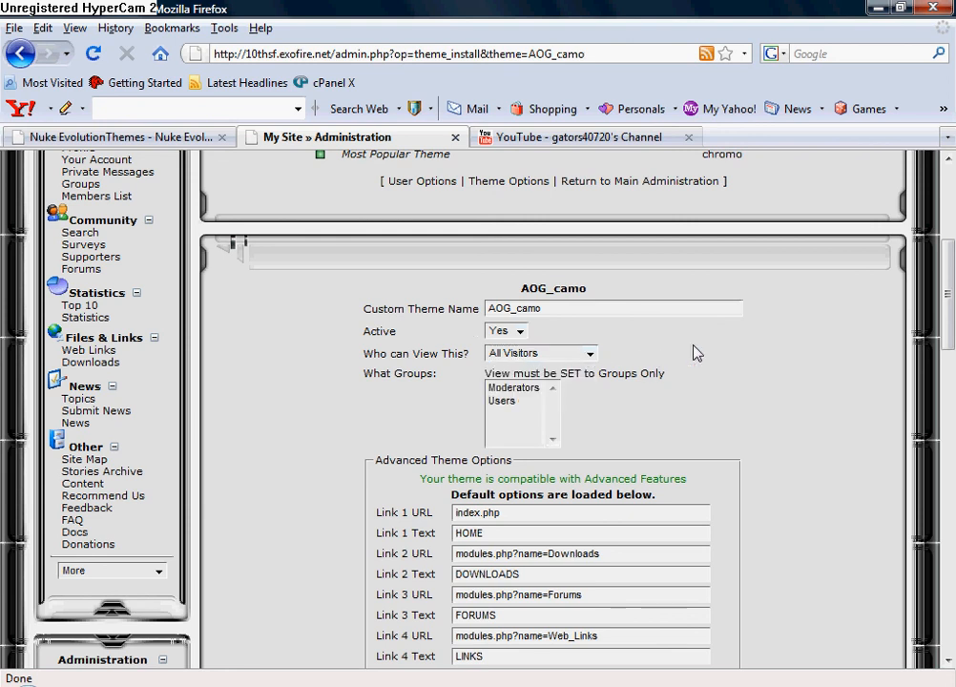
mouse_move(741, 352)
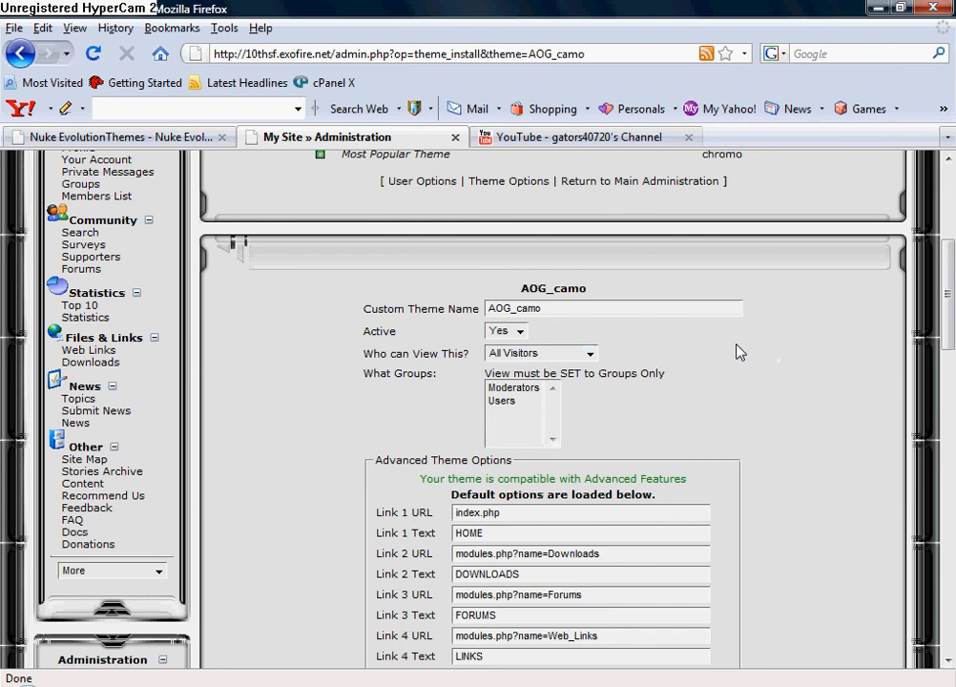
scroll("down", 3)
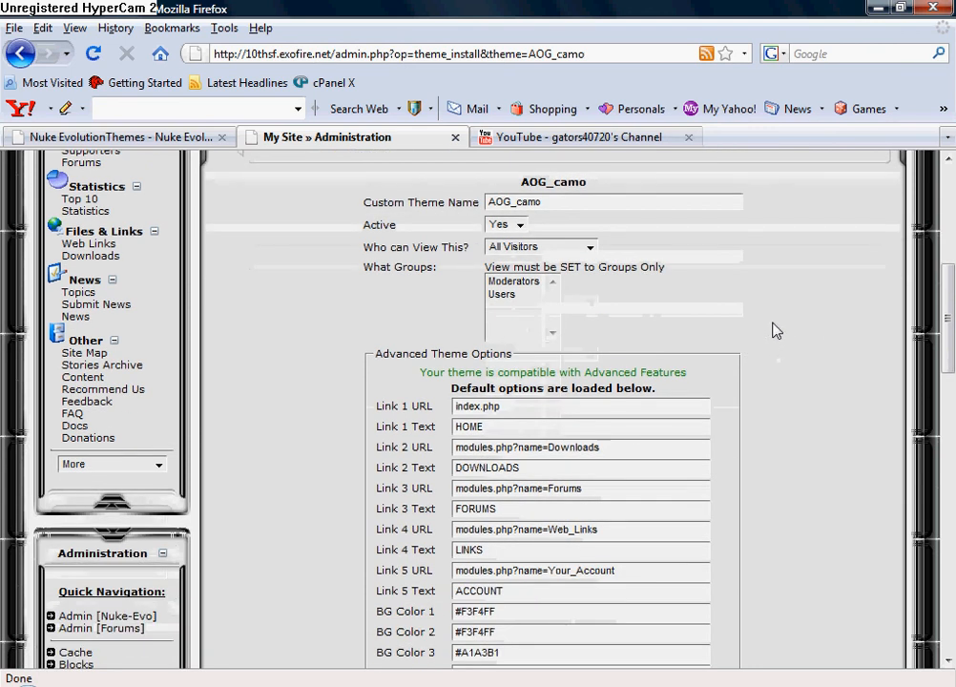
scroll("down", 3)
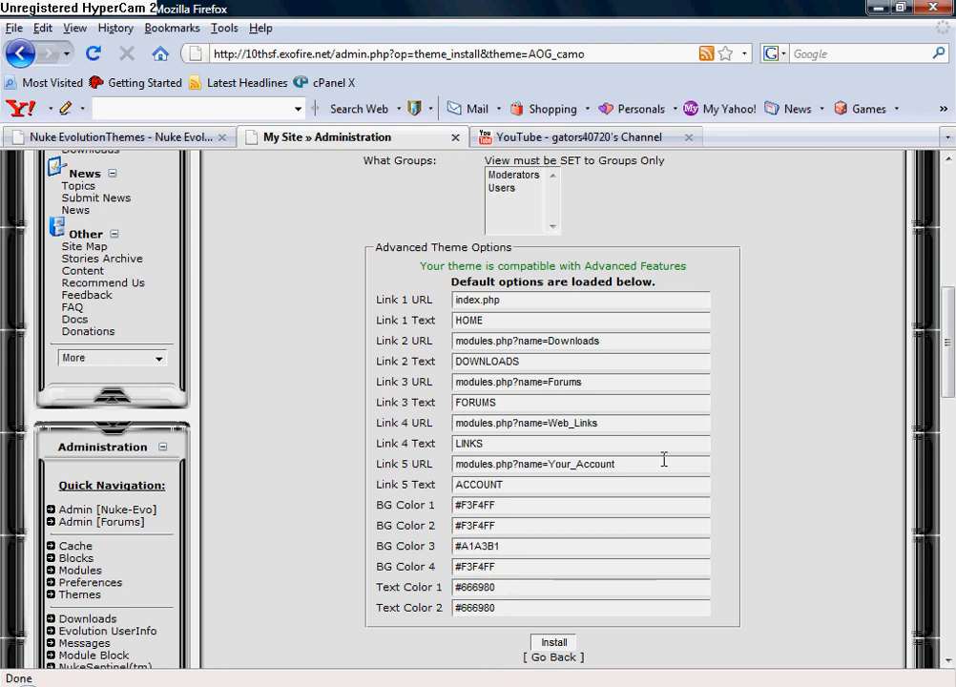
scroll("down", 3)
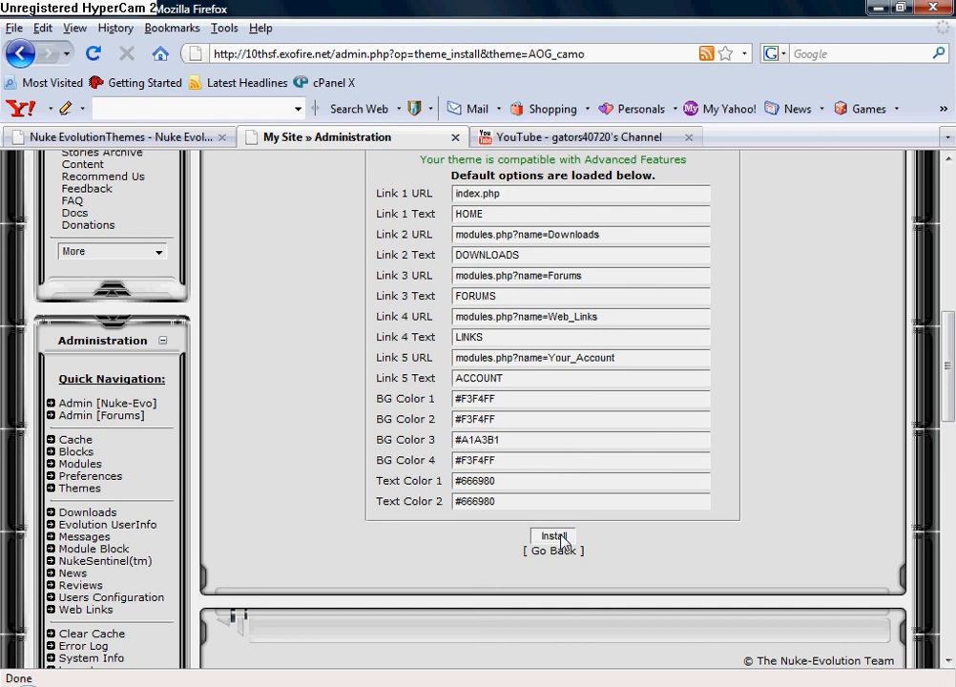
left_click(554, 536)
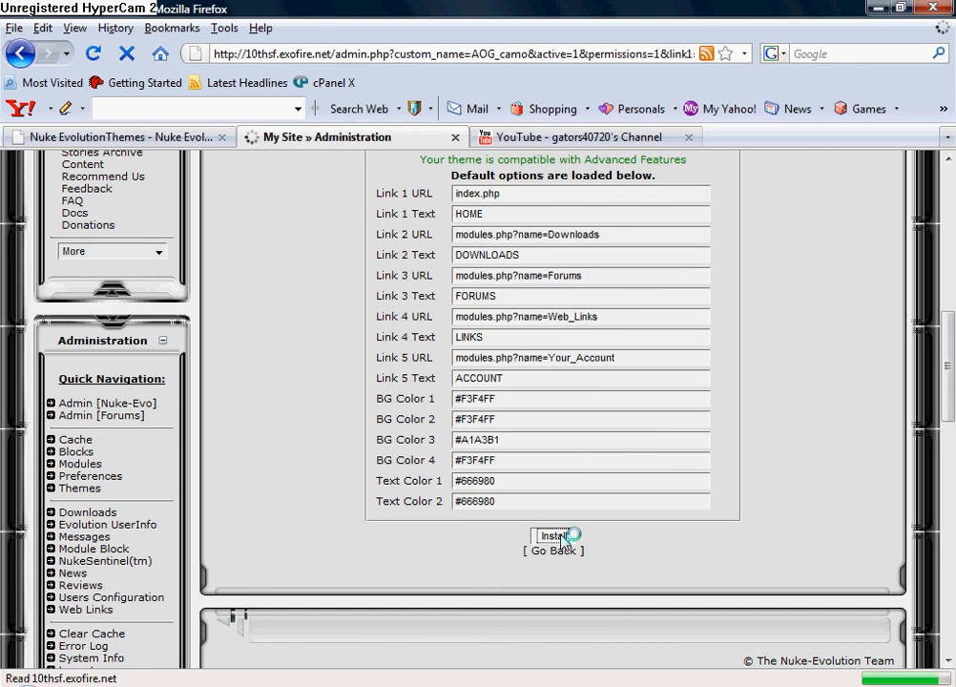
left_click(554, 535)
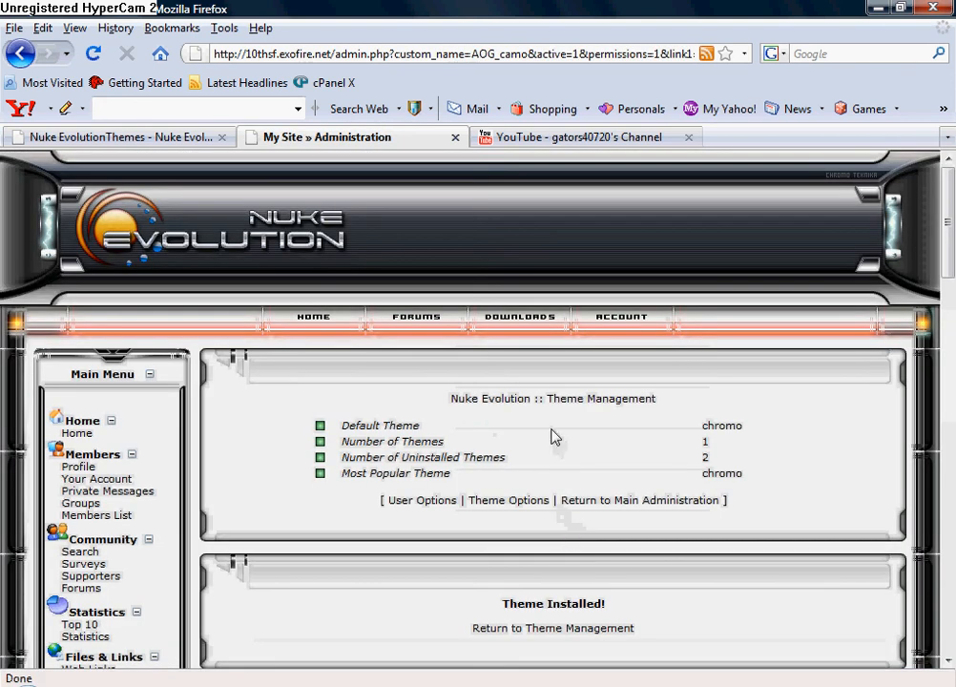
scroll("down", 3)
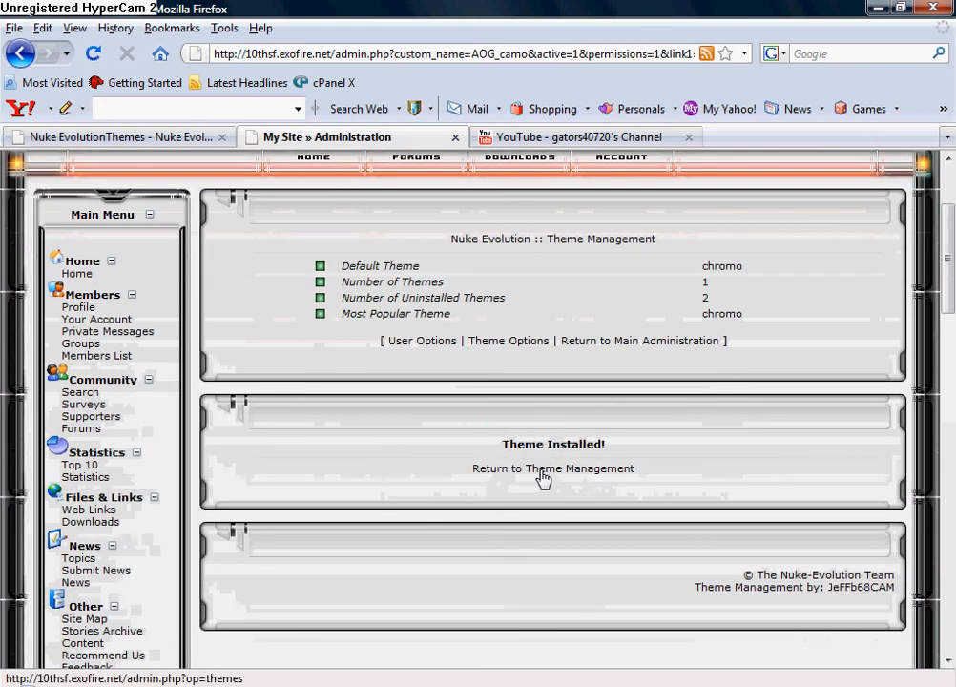
Step: Return to Theme Management and set AOG_camo as the default theme
left_click(552, 468)
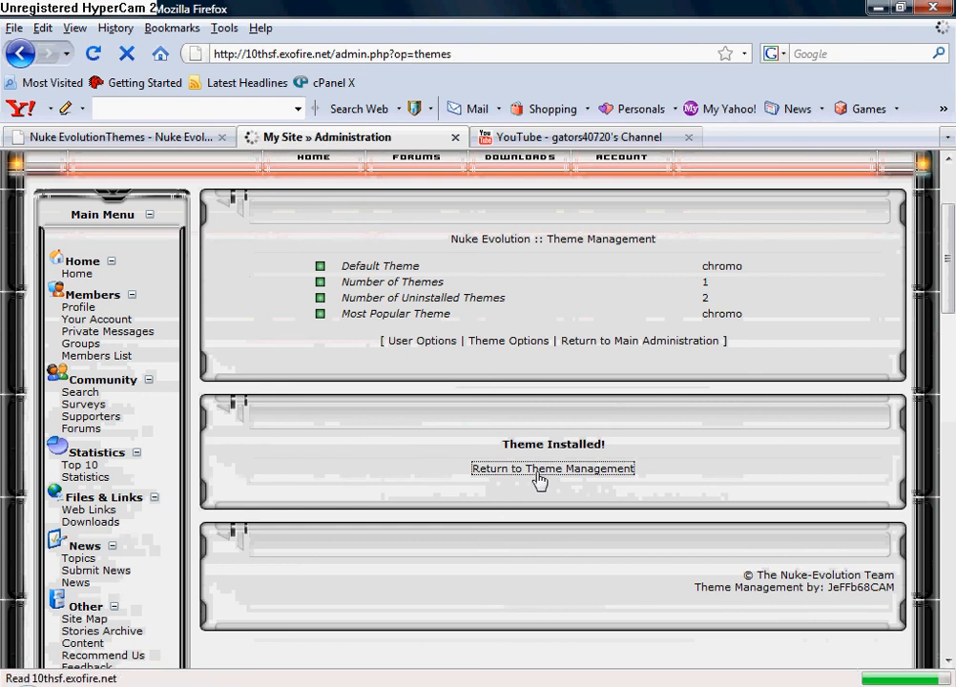
left_click(552, 468)
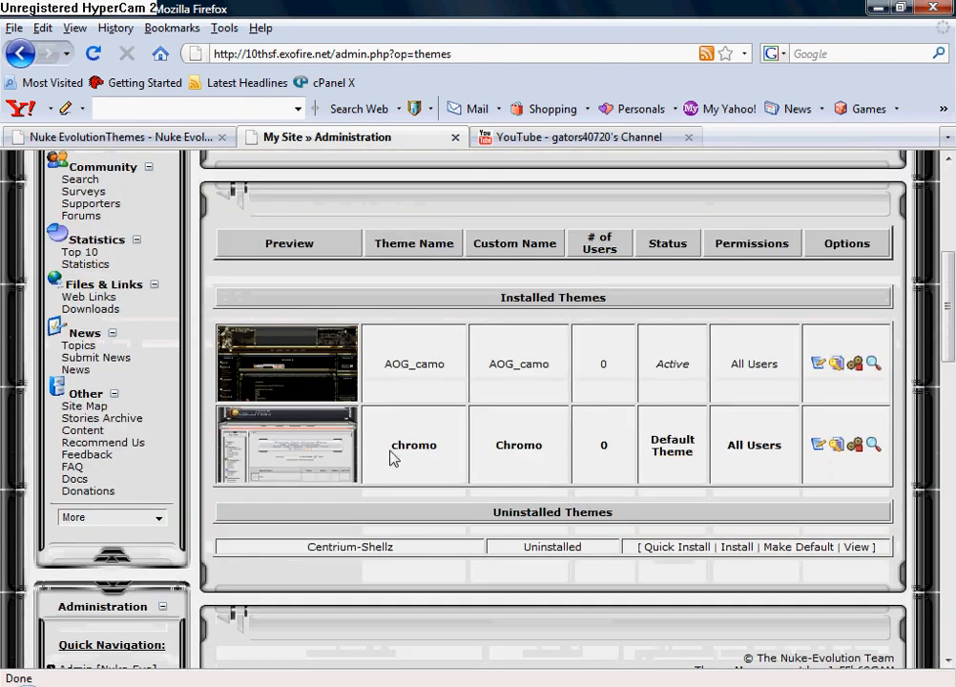
mouse_move(296, 368)
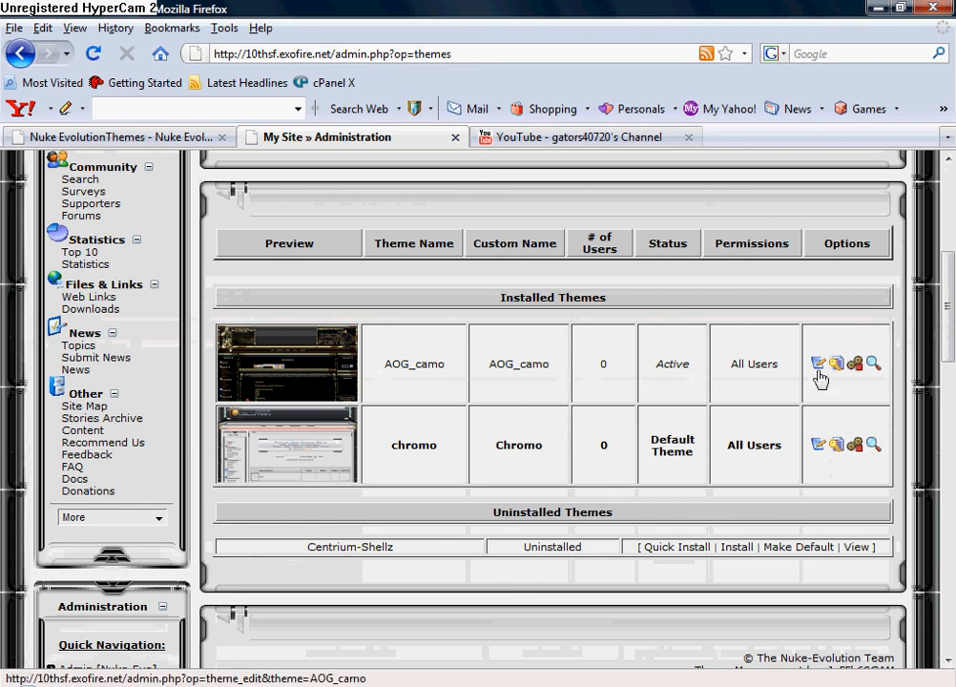
mouse_move(836, 365)
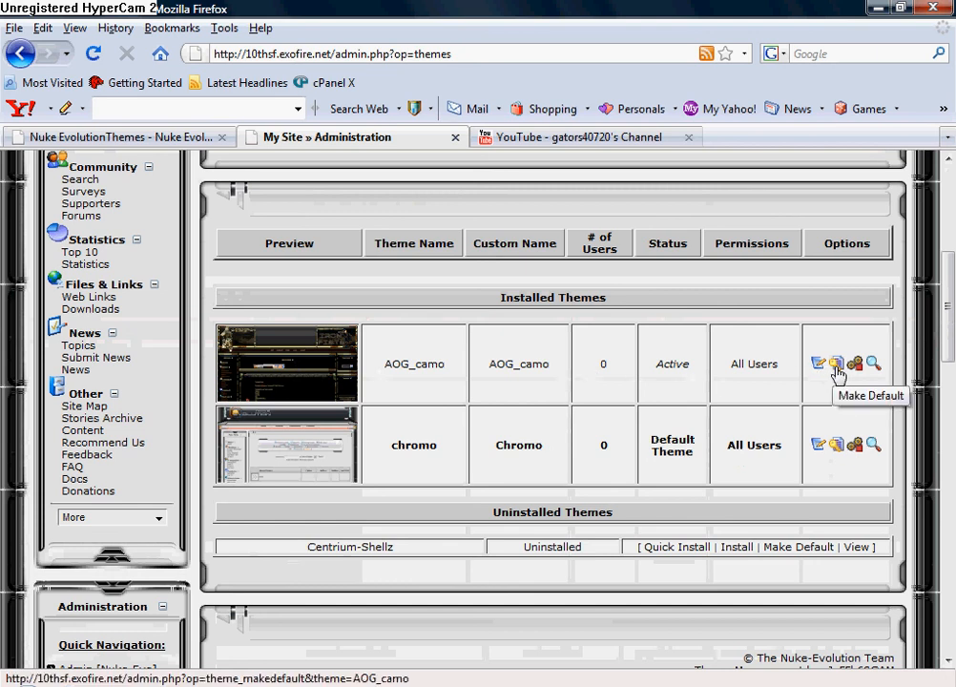
left_click(836, 363)
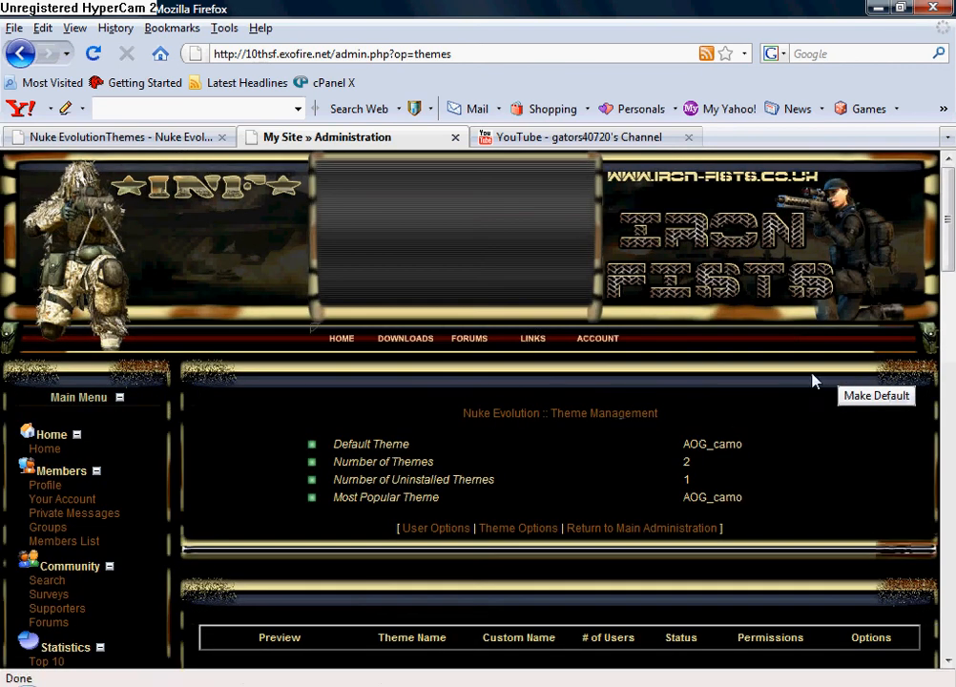
Step: Scroll down the homepage to review the new AOG_camo design
scroll("down", 3)
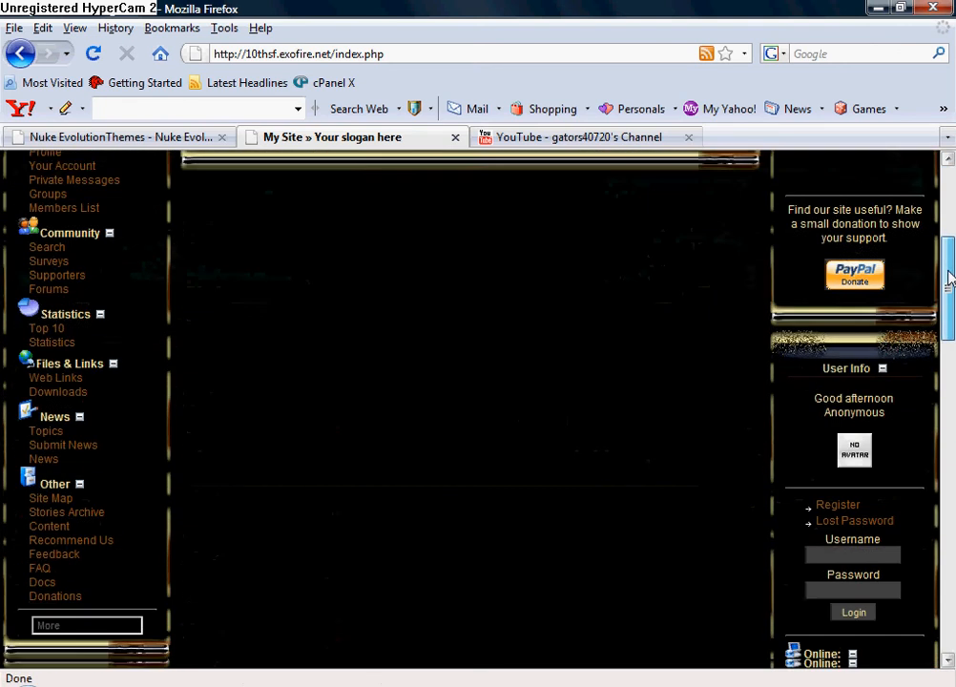
scroll("down", 3)
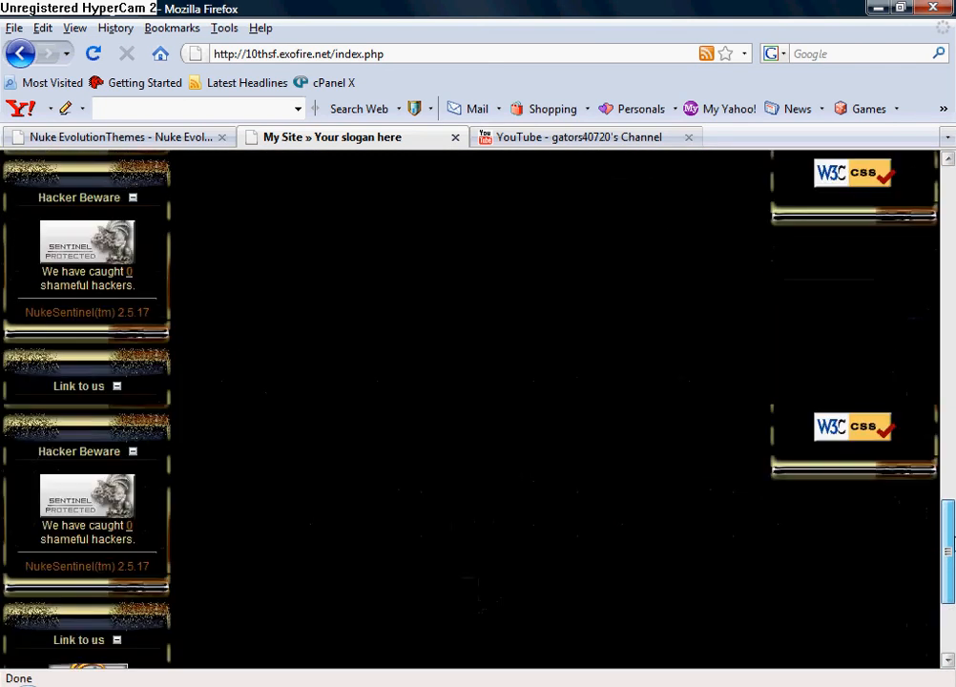